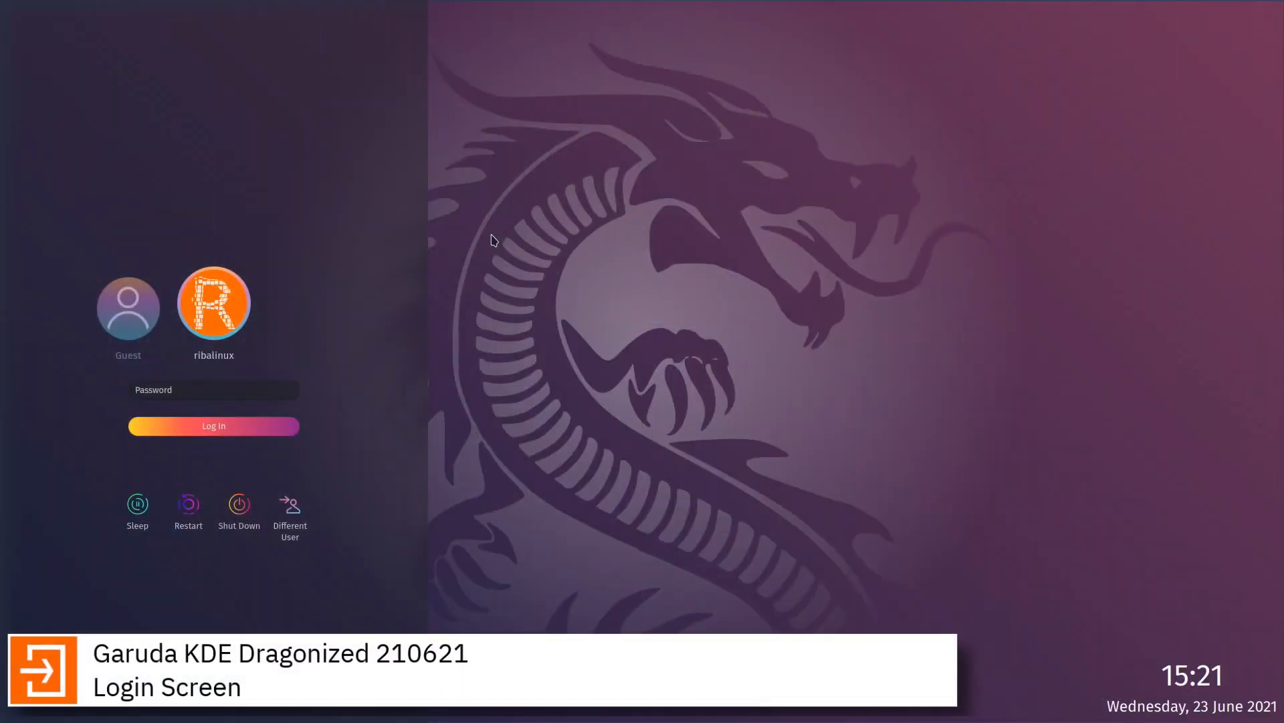
- Log in to the Plasma session with the account password so the Garuda Welcome window appears
{"action": "type", "text": "password"}
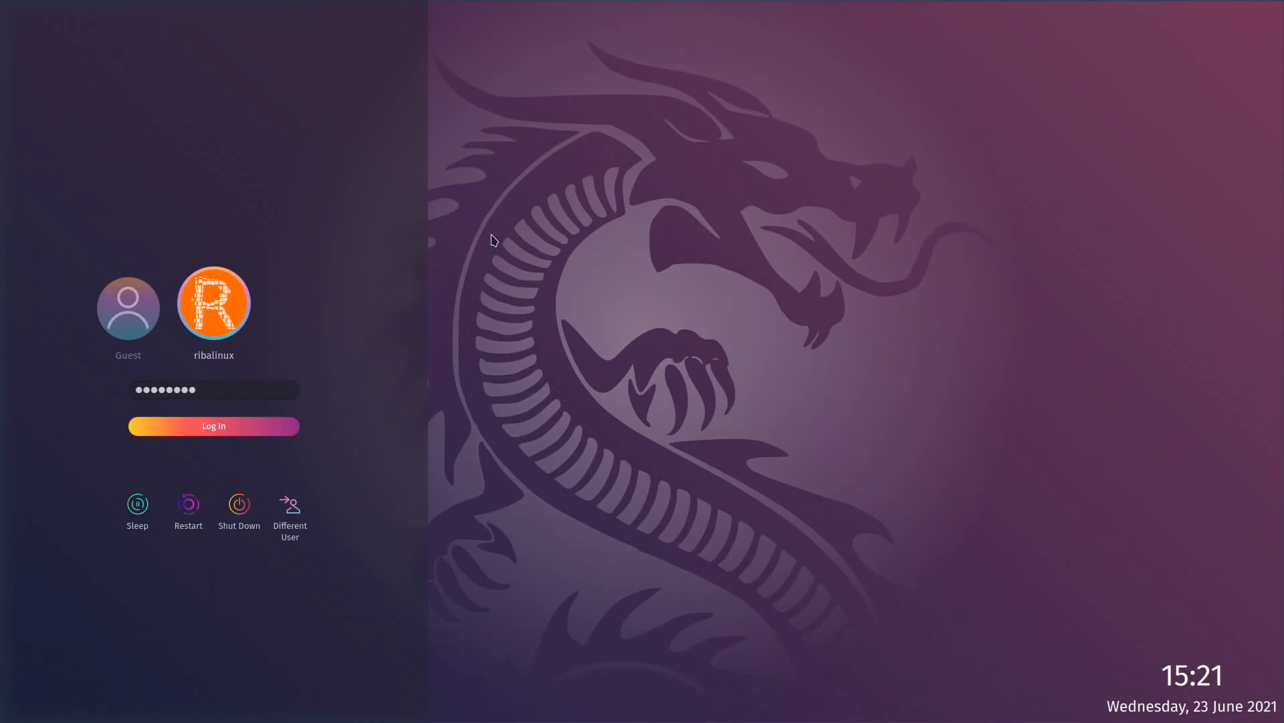
{"action": "left_click", "coordinate": [213, 426]}
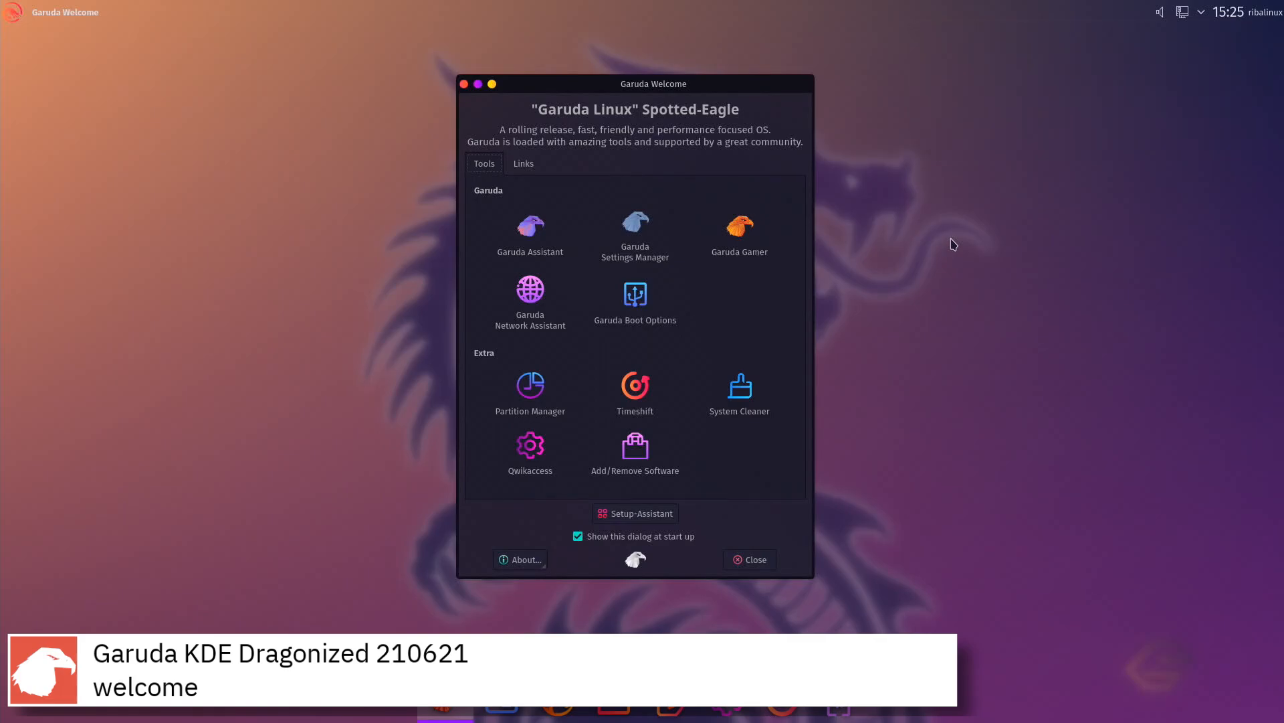
- Close Garuda Welcome and peek at the user session options and the status/notifications overview
{"action": "left_click", "coordinate": [747, 560]}
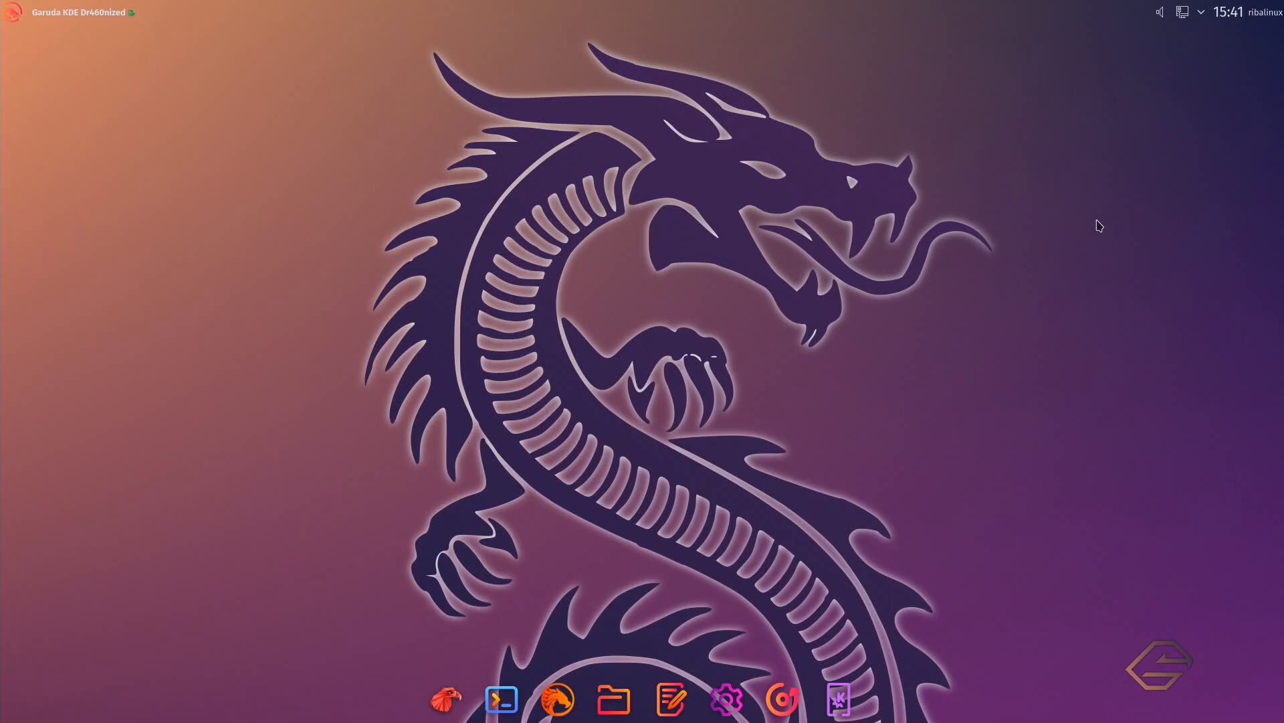
{"action": "mouse_move", "coordinate": [1259, 89]}
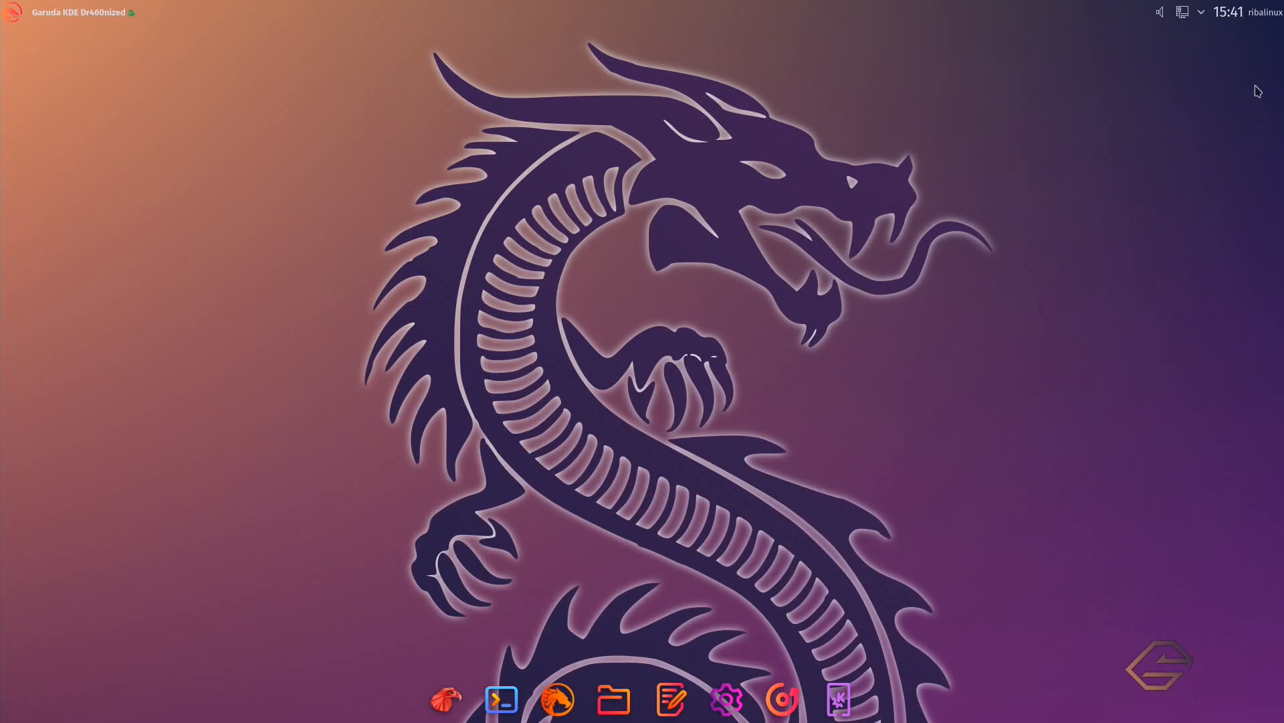
{"action": "left_click", "coordinate": [1264, 12]}
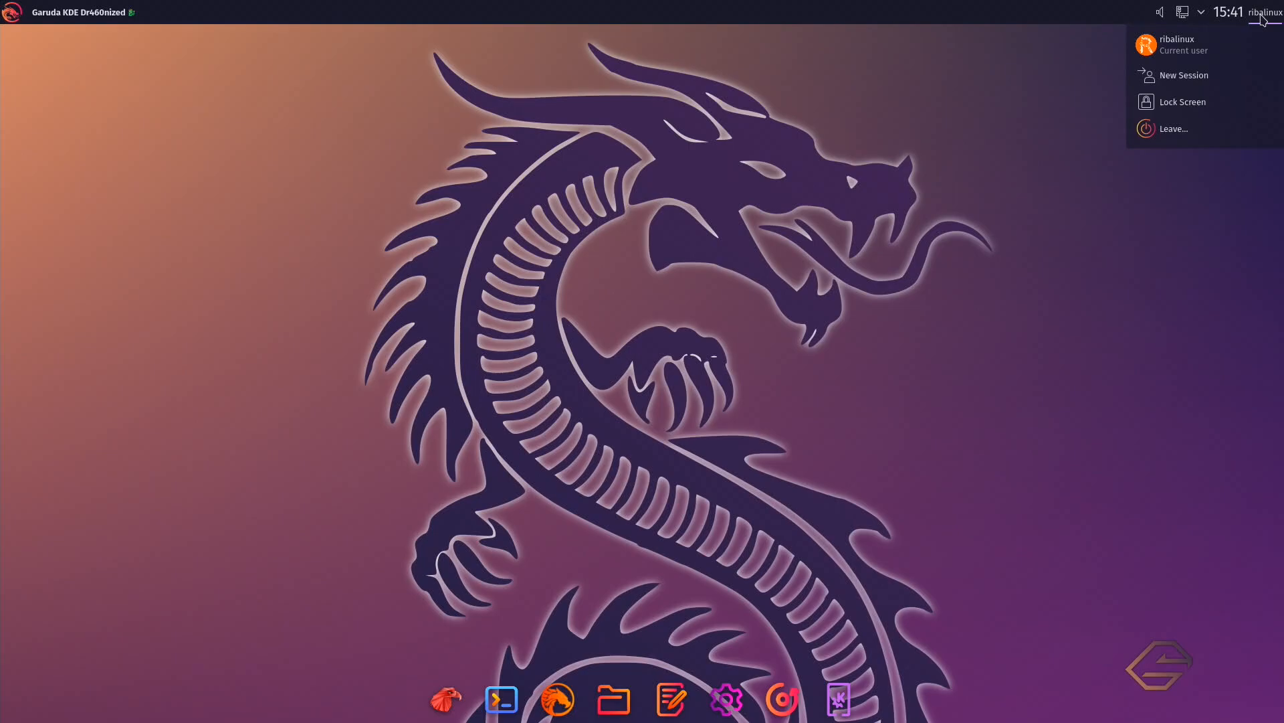
{"action": "left_click", "coordinate": [1174, 128]}
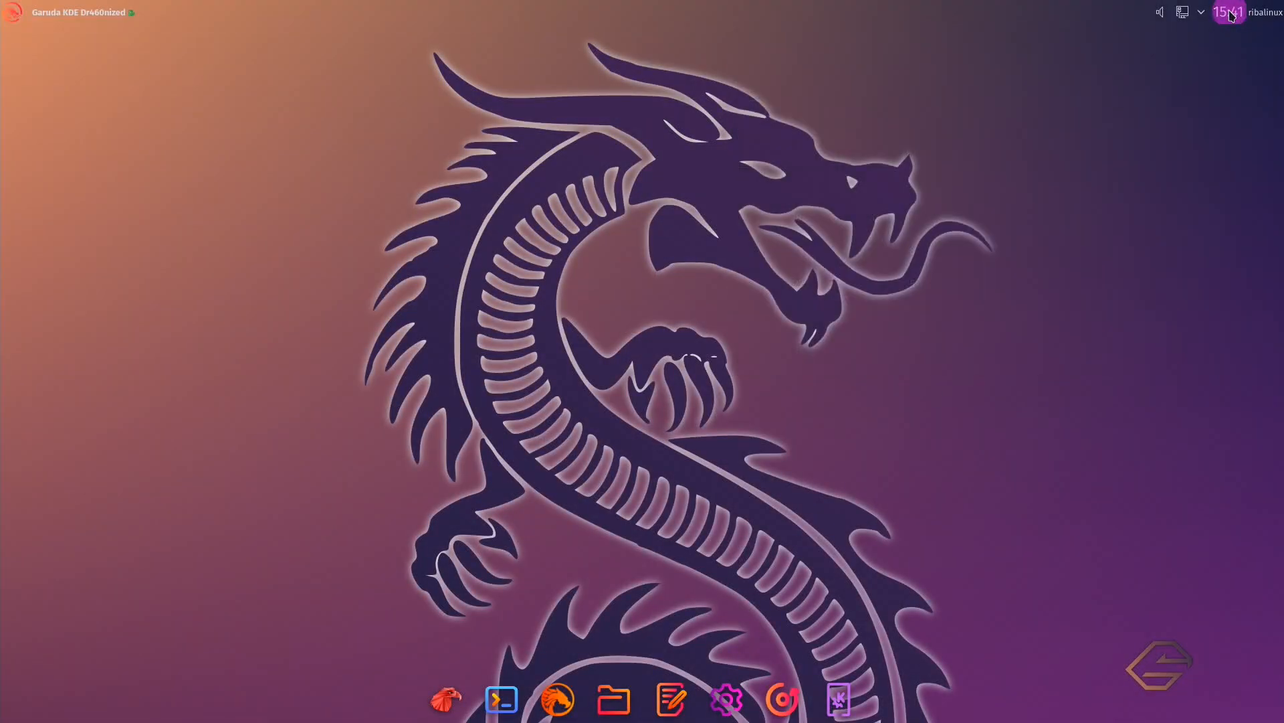
{"action": "left_click", "coordinate": [1202, 12]}
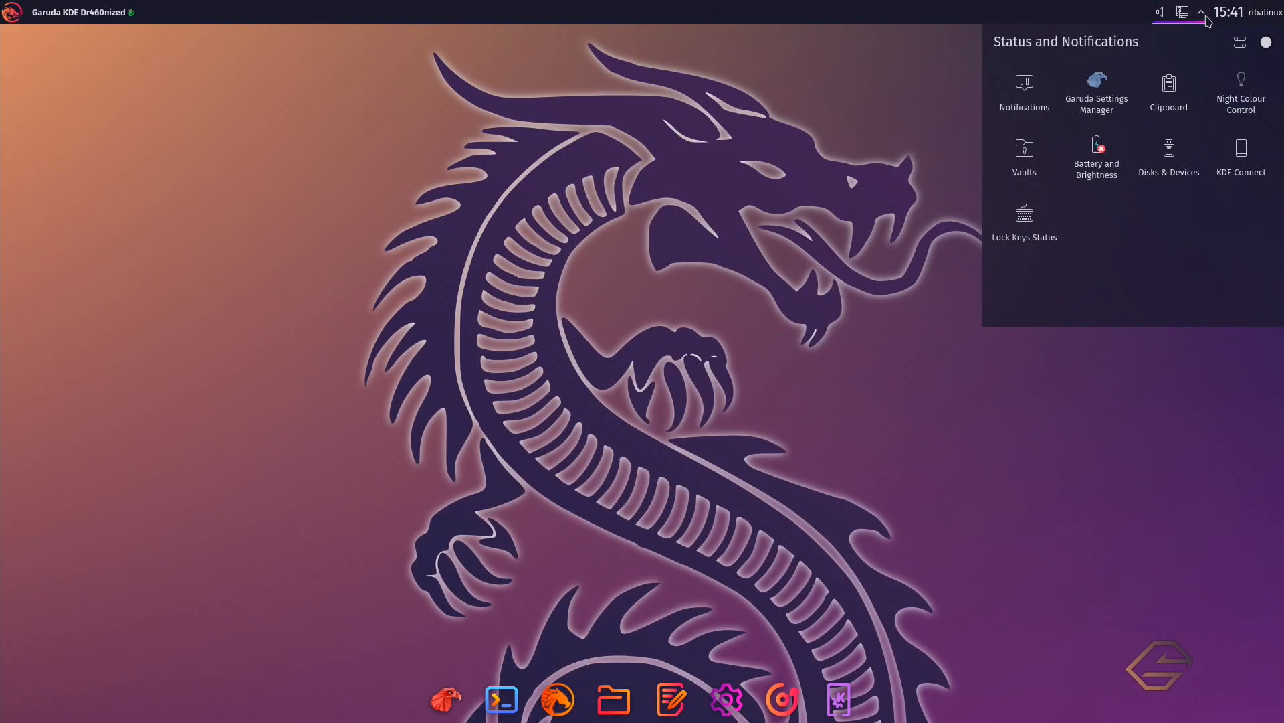
{"action": "left_click", "coordinate": [1183, 12]}
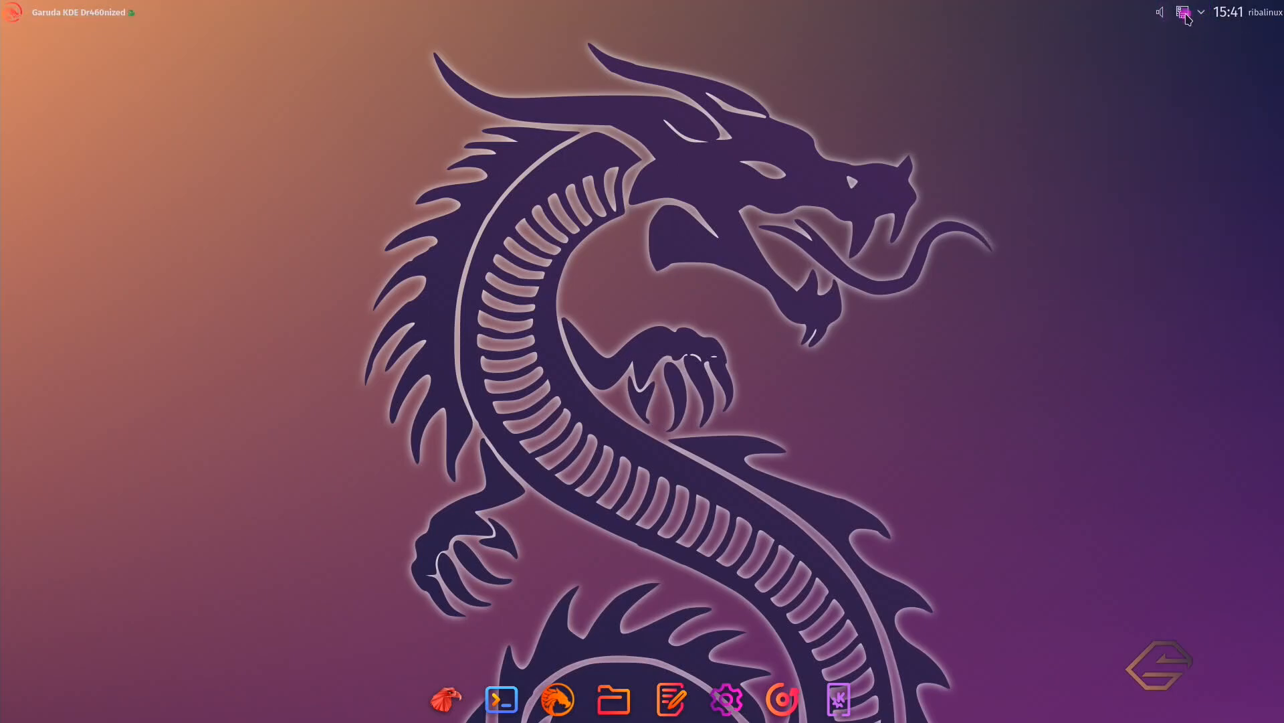
- Check the Networks panel, then the Audio Volume panel and drag its volume slider up
{"action": "left_click", "coordinate": [1183, 12]}
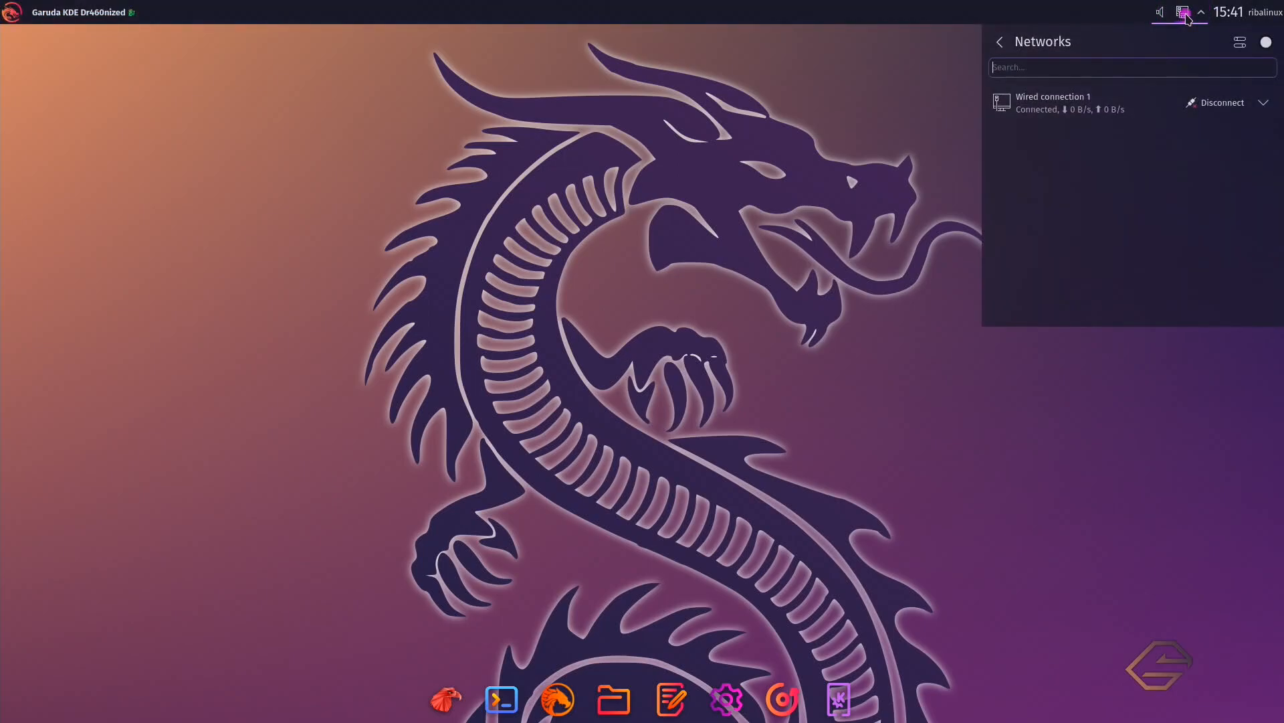
{"action": "left_click", "coordinate": [1159, 12]}
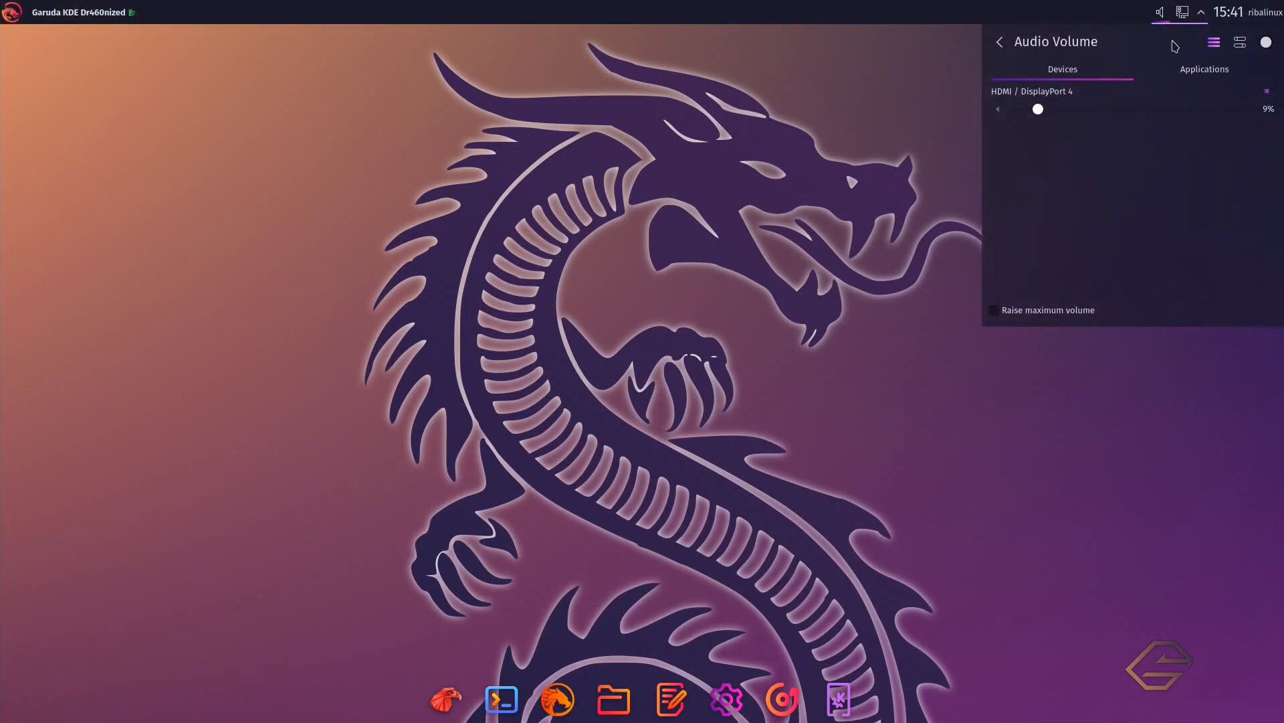
{"action": "left_click_drag", "start_coordinate": [1039, 109], "coordinate": [1167, 108]}
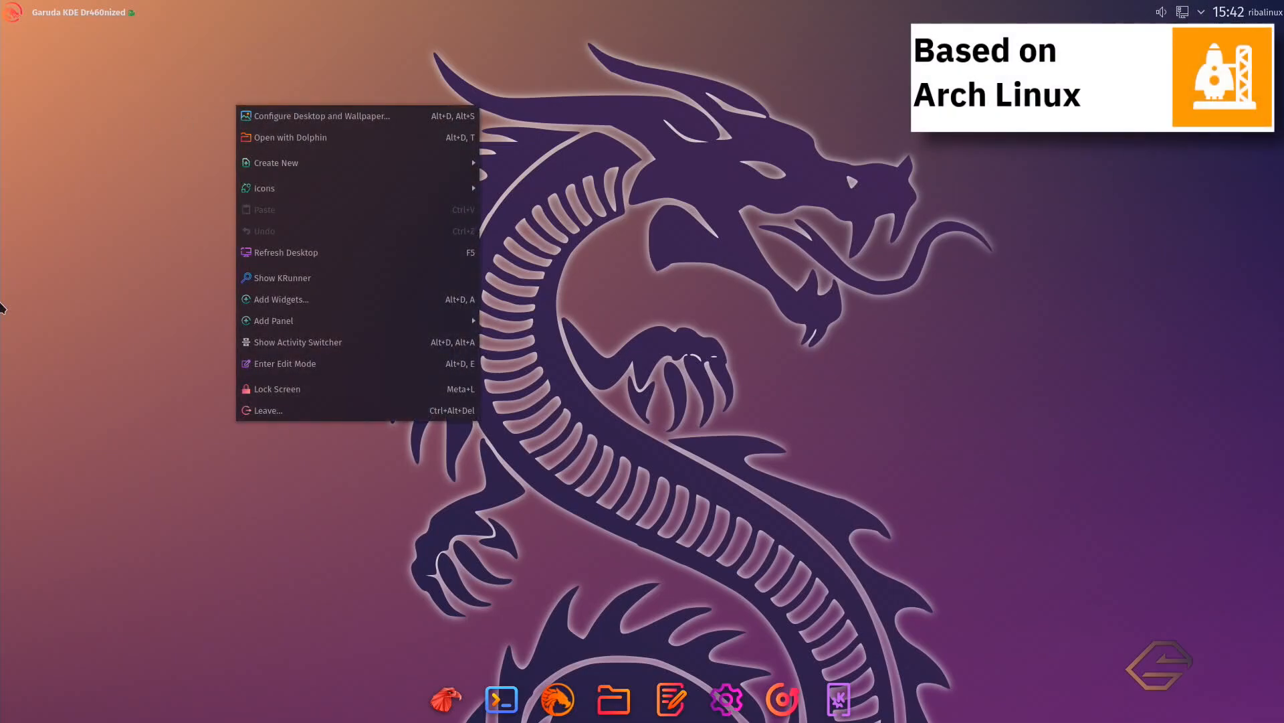
- Launch the Konsole terminal by searching 'kon' in KRunner
{"action": "left_click", "coordinate": [12, 12]}
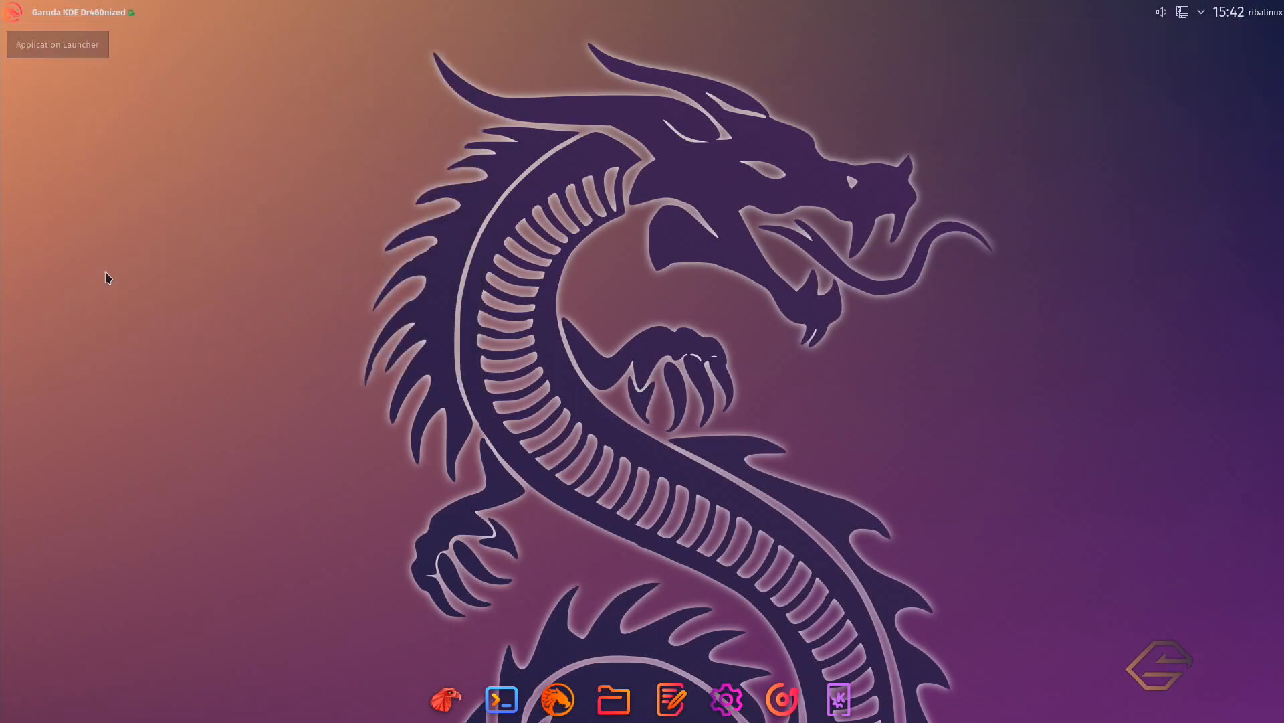
{"action": "type", "text": "kon"}
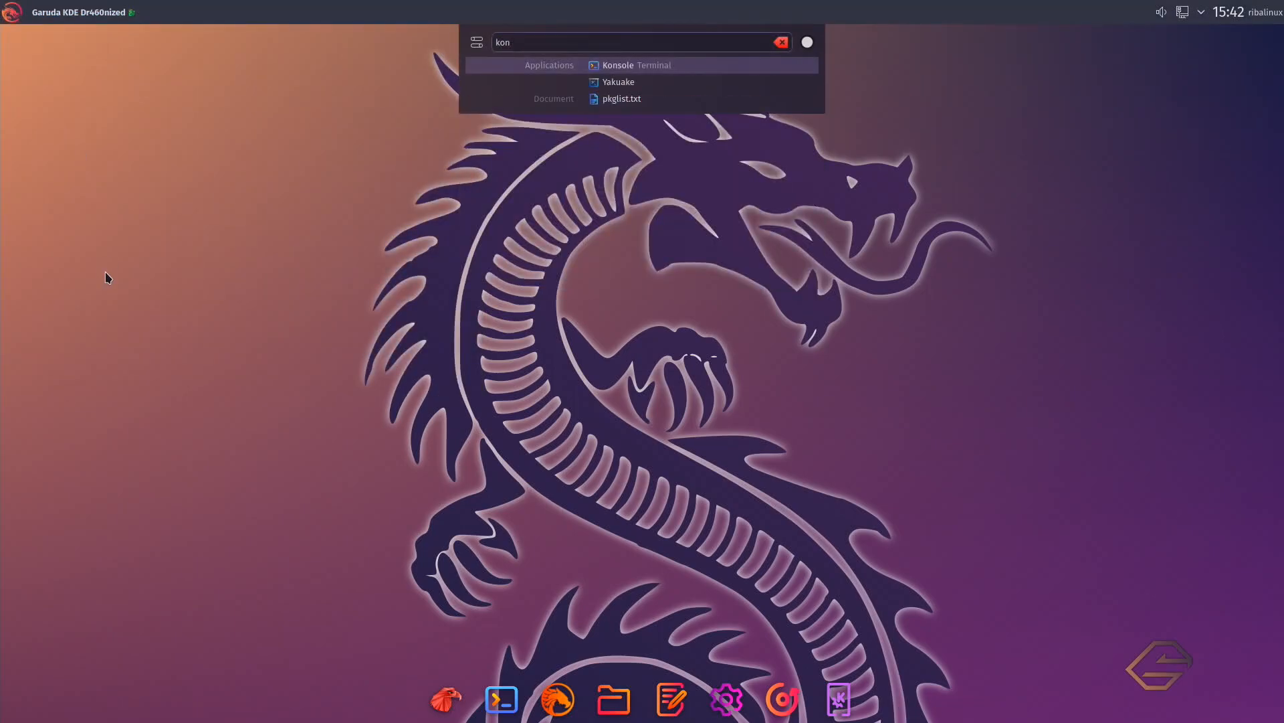
{"action": "left_click", "coordinate": [617, 65]}
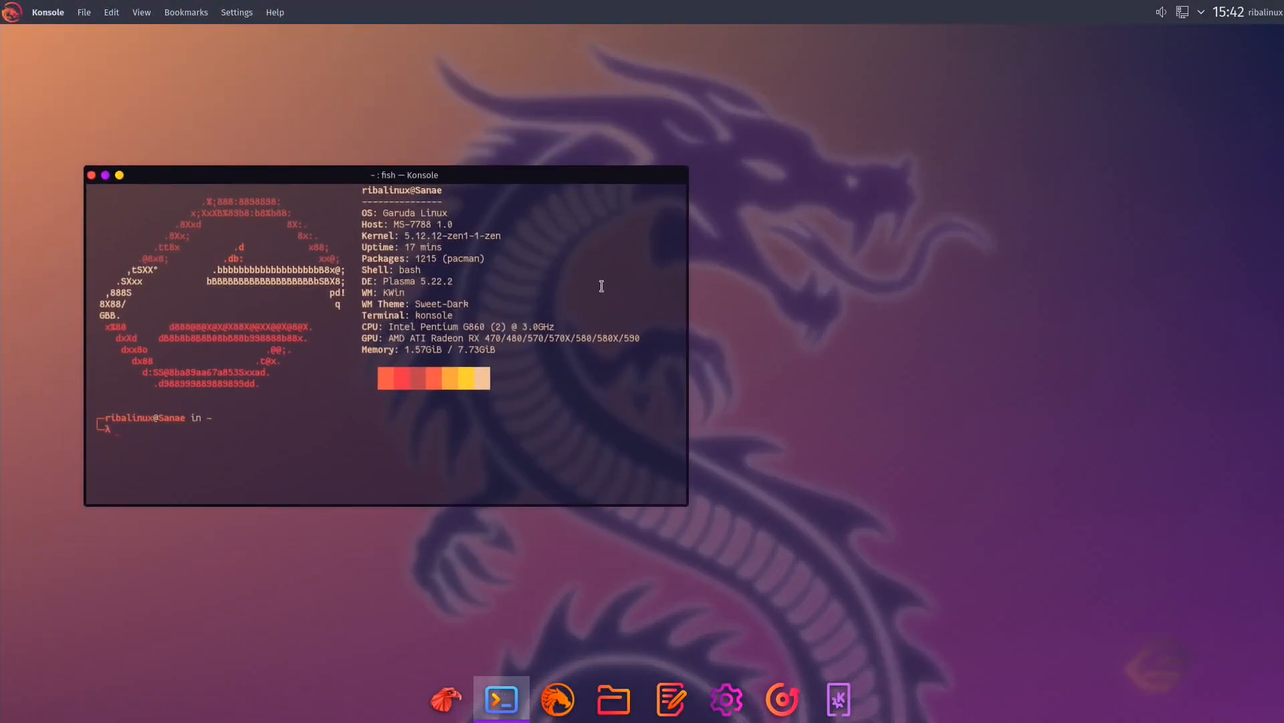
- Tile Dolphin and Konsole side by side, float Dolphin again, then close the terminal
{"action": "left_click", "coordinate": [613, 699]}
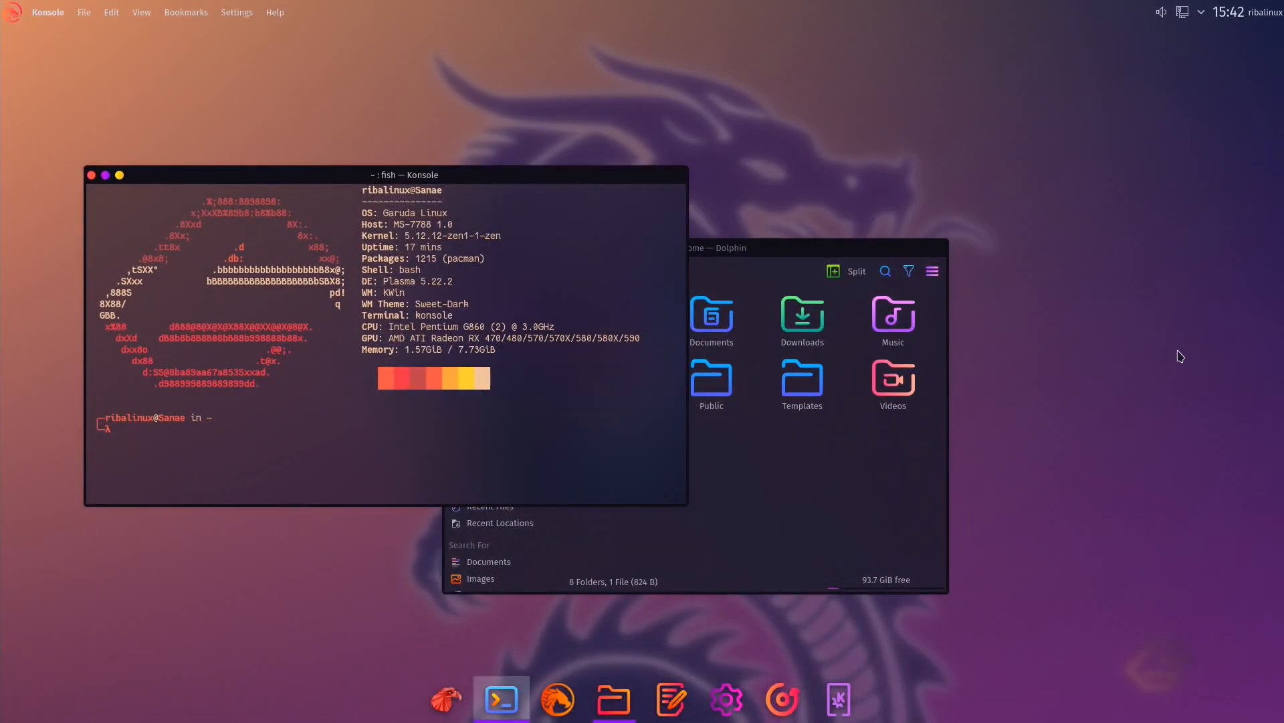
{"action": "left_click_drag", "start_coordinate": [404, 174], "coordinate": [328, 34]}
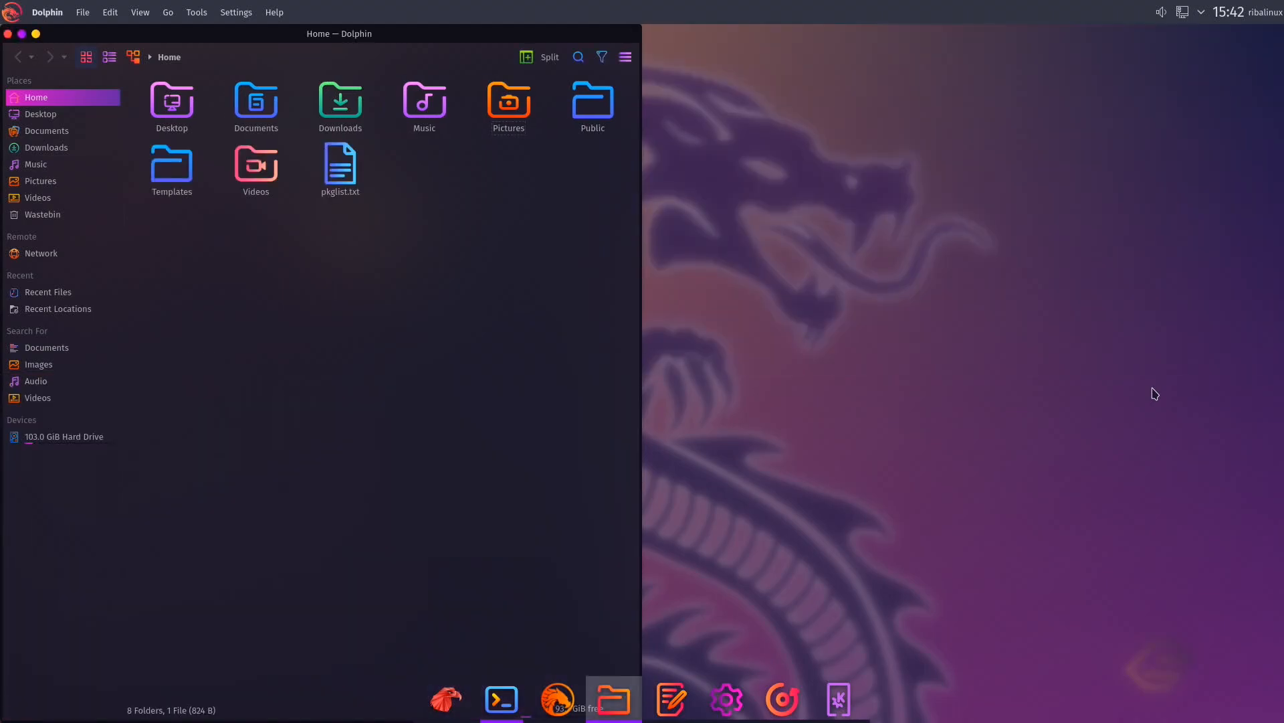
{"action": "left_click", "coordinate": [500, 698]}
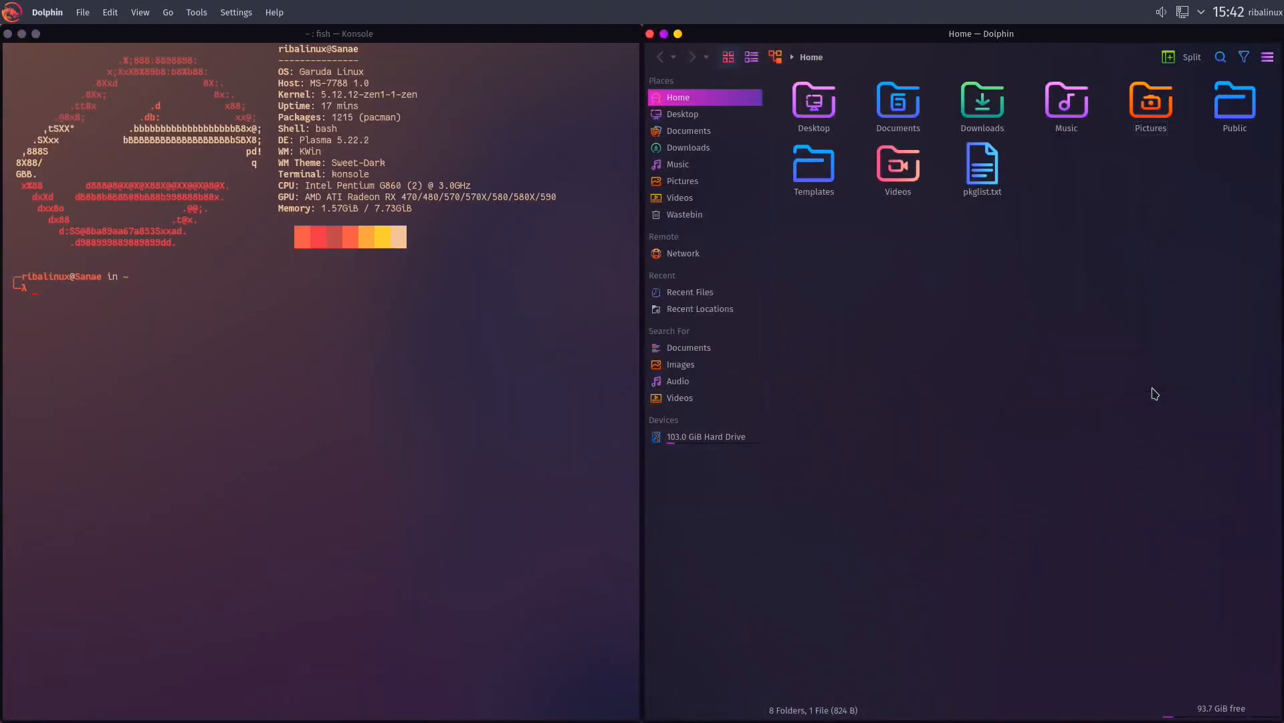
{"action": "mouse_move", "coordinate": [1013, 43]}
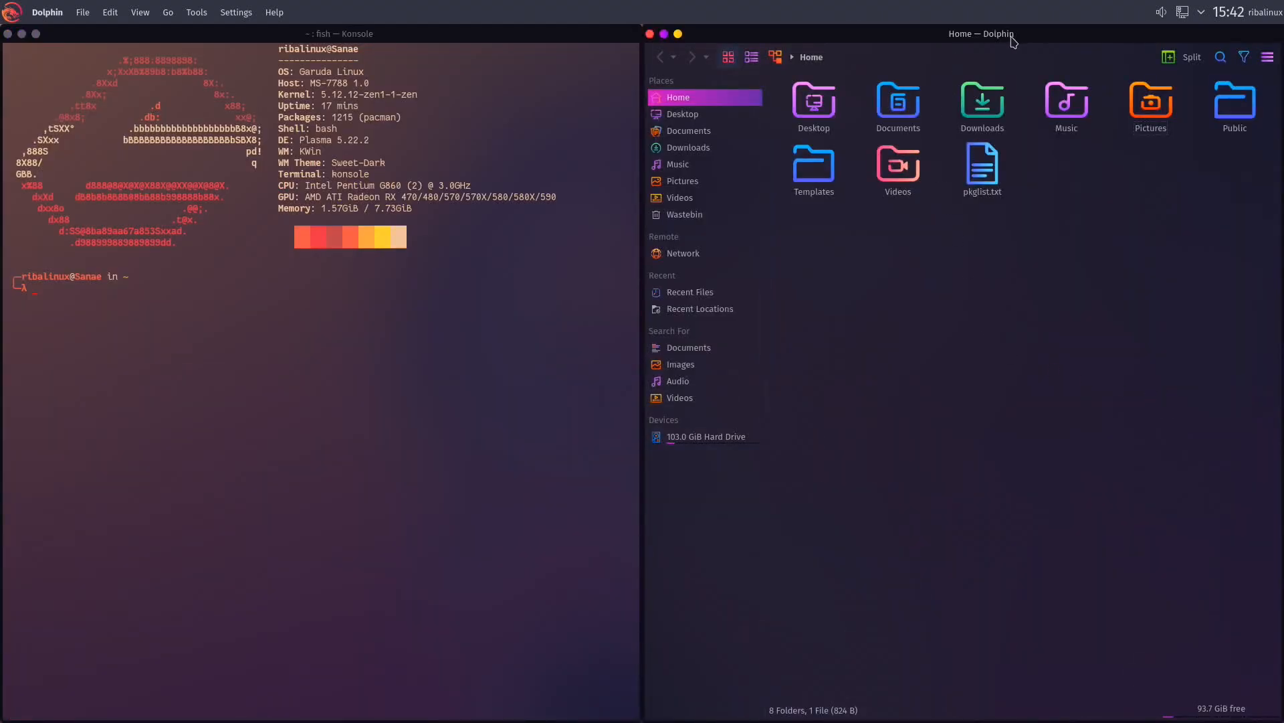
{"action": "left_click_drag", "start_coordinate": [979, 33], "coordinate": [656, 244]}
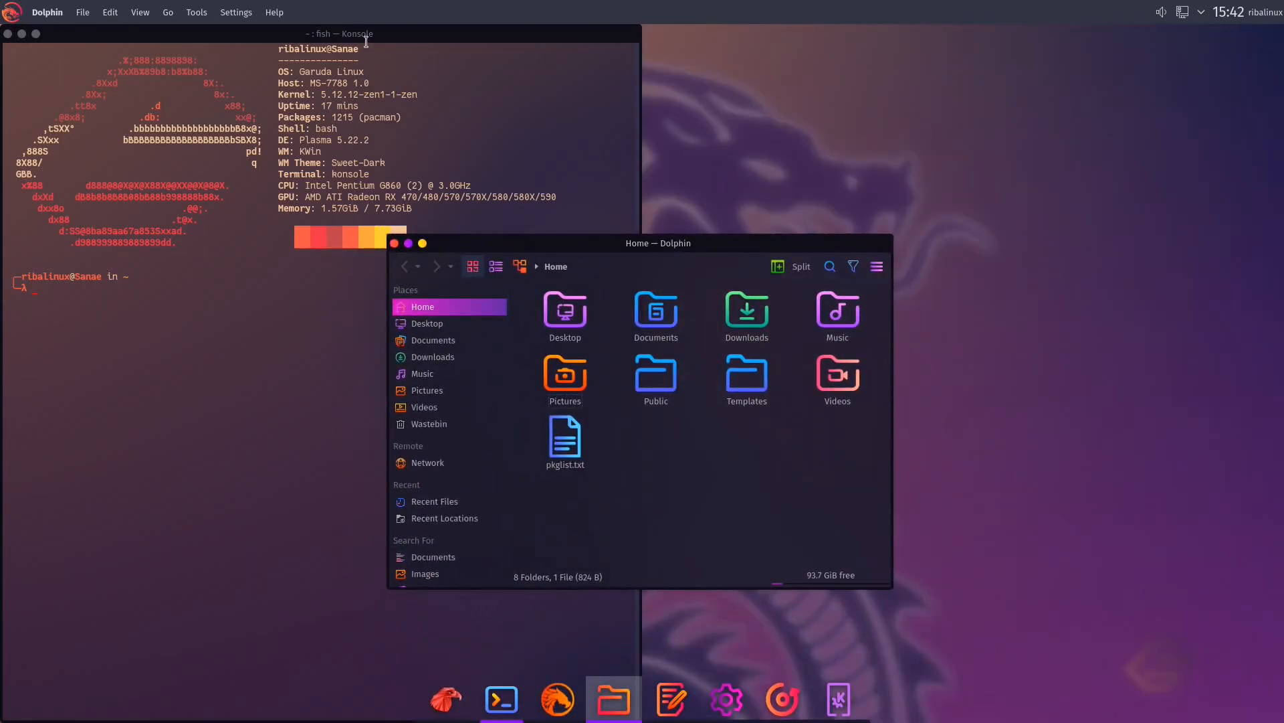
{"action": "left_click", "coordinate": [500, 698]}
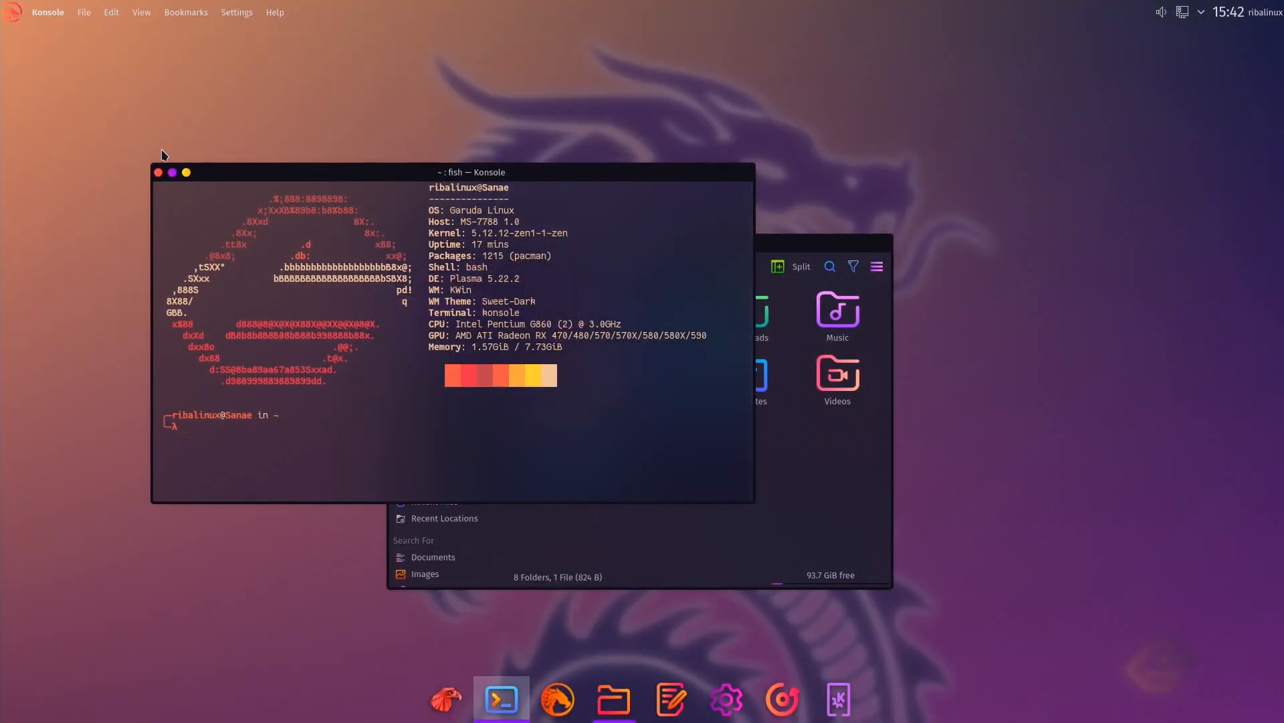
{"action": "left_click", "coordinate": [613, 699]}
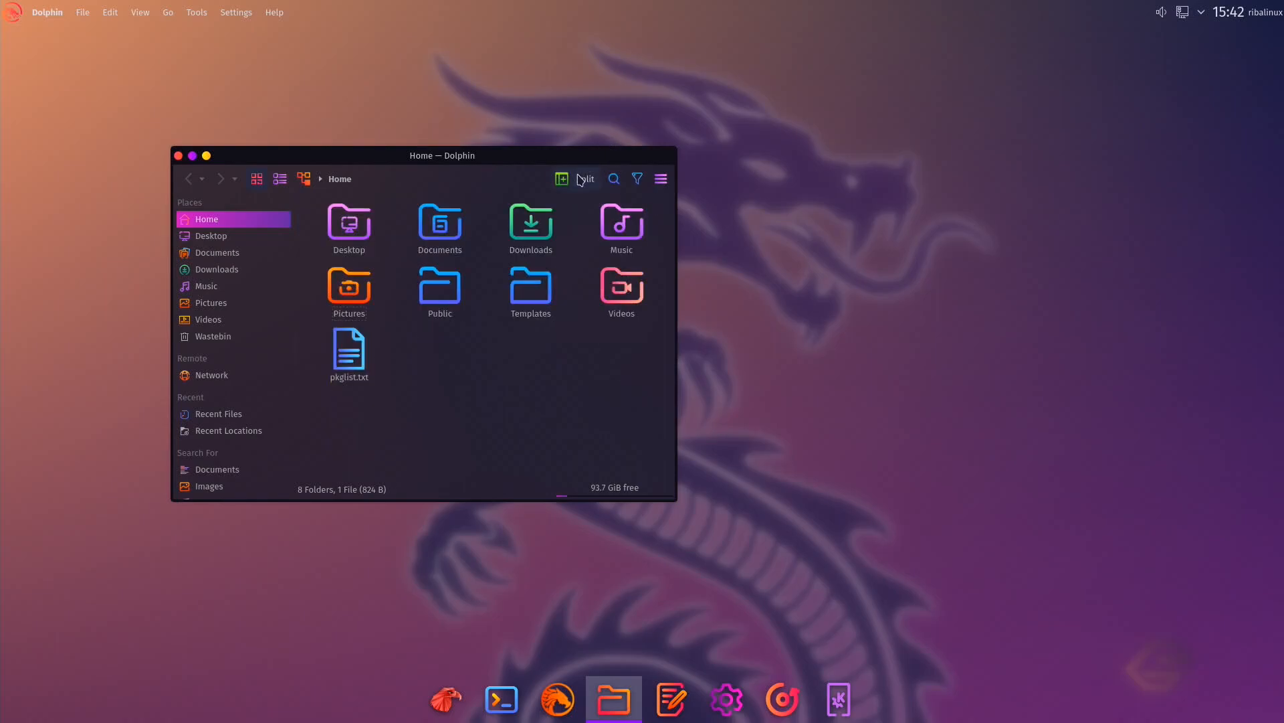
- Show the home folder in Details view, return to Icons view, and close Dolphin
{"action": "left_click", "coordinate": [576, 178]}
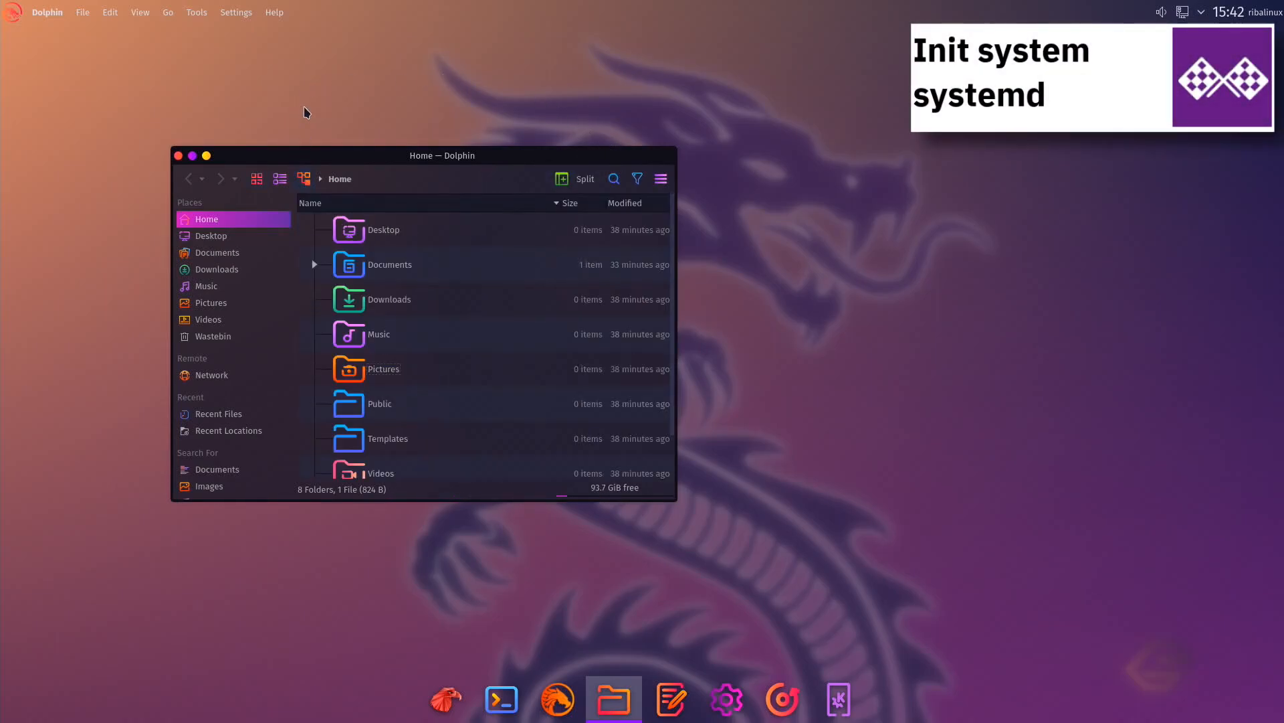
{"action": "left_click", "coordinate": [256, 178]}
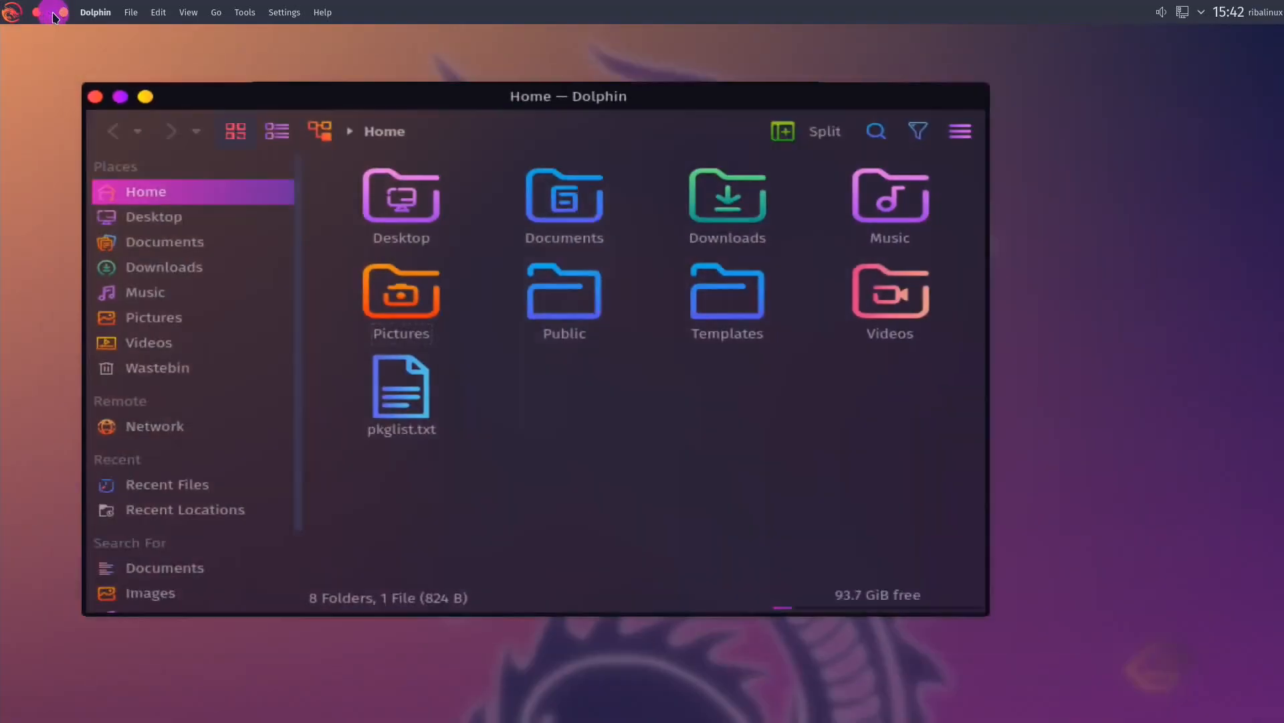
{"action": "left_click", "coordinate": [95, 96]}
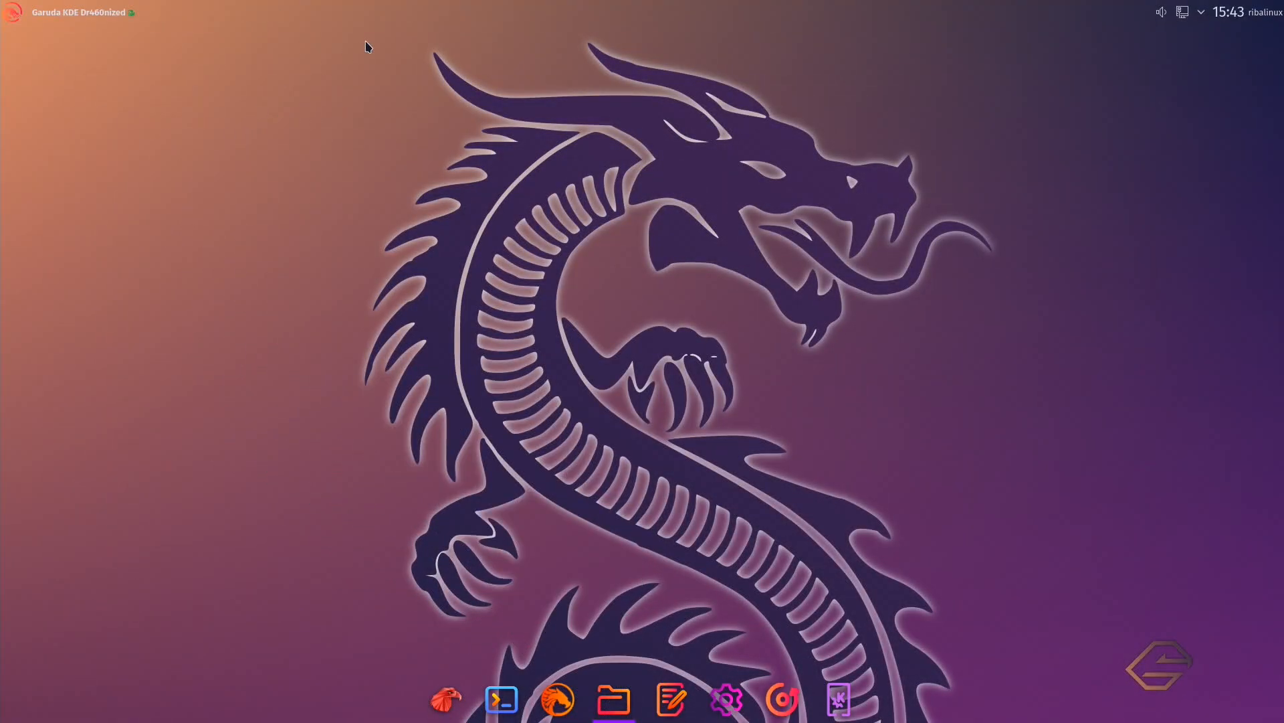
{"action": "left_click", "coordinate": [613, 700]}
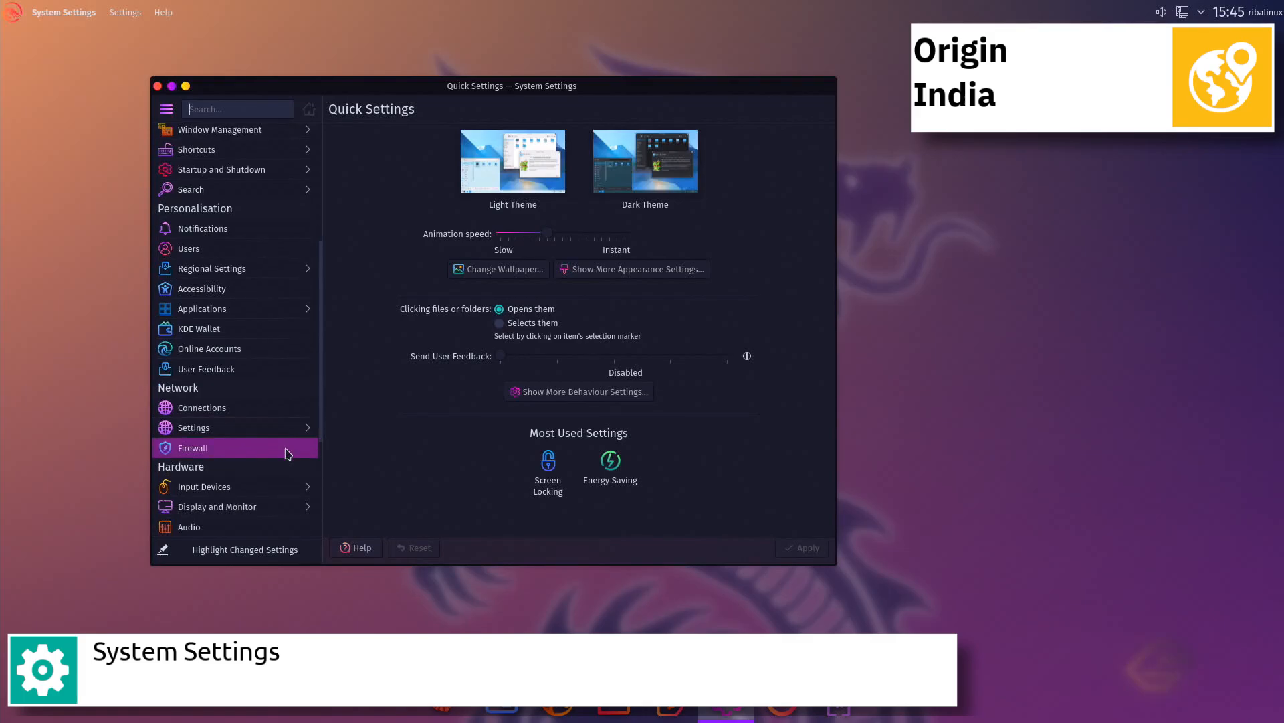
{"action": "scroll", "scroll_direction": "down", "scroll_amount": 3}
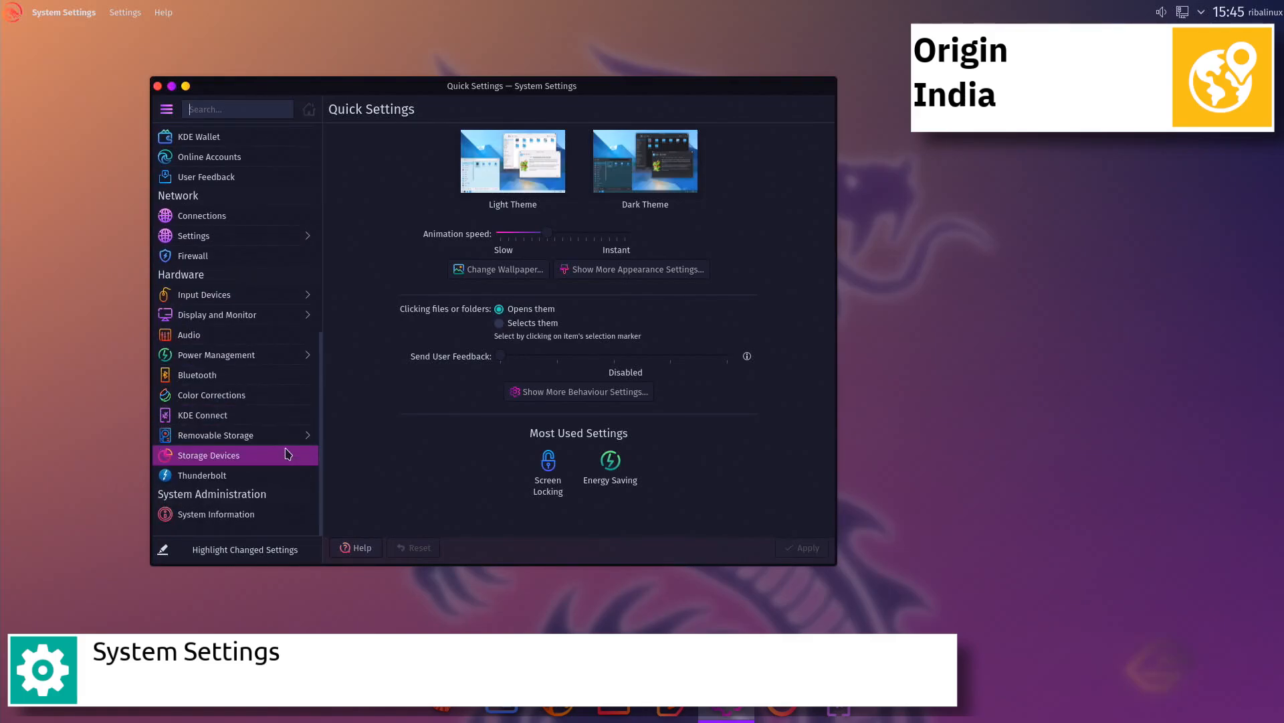
{"action": "mouse_move", "coordinate": [375, 413]}
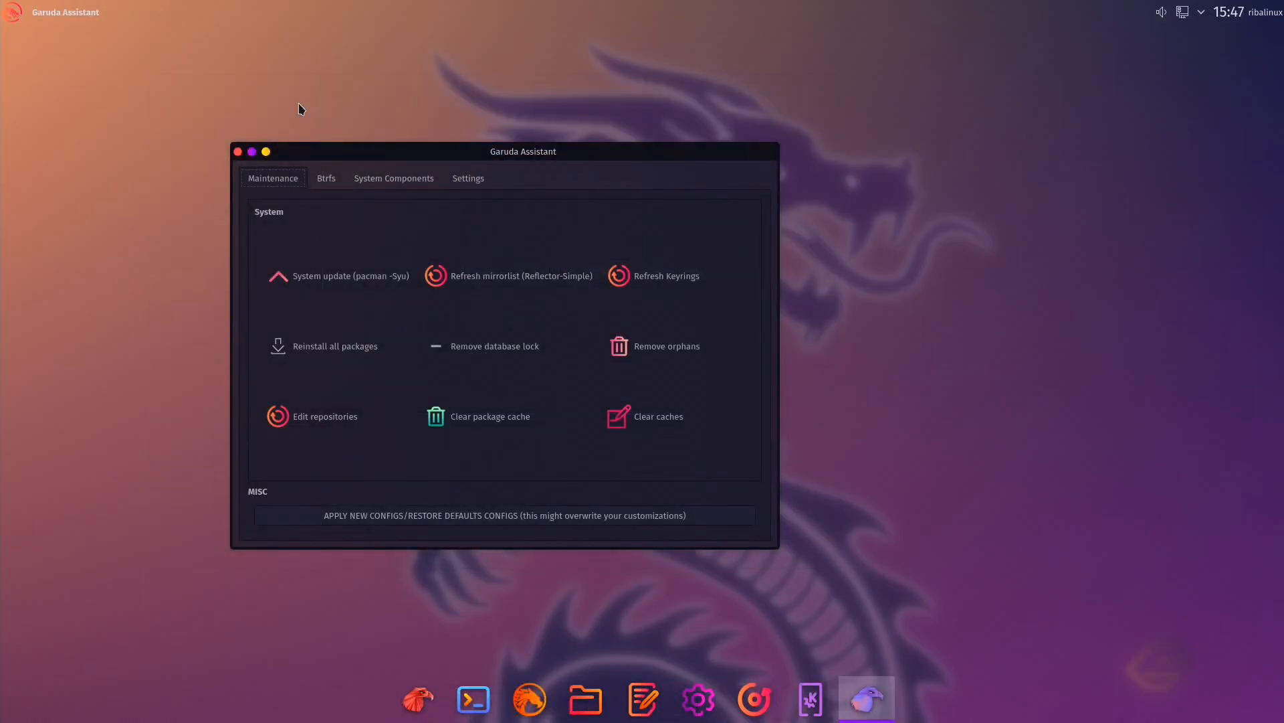
- Review Garuda Assistant's Btrfs disk space details and the System Components list, moving on to Garuda Gamer
{"action": "left_click", "coordinate": [326, 178]}
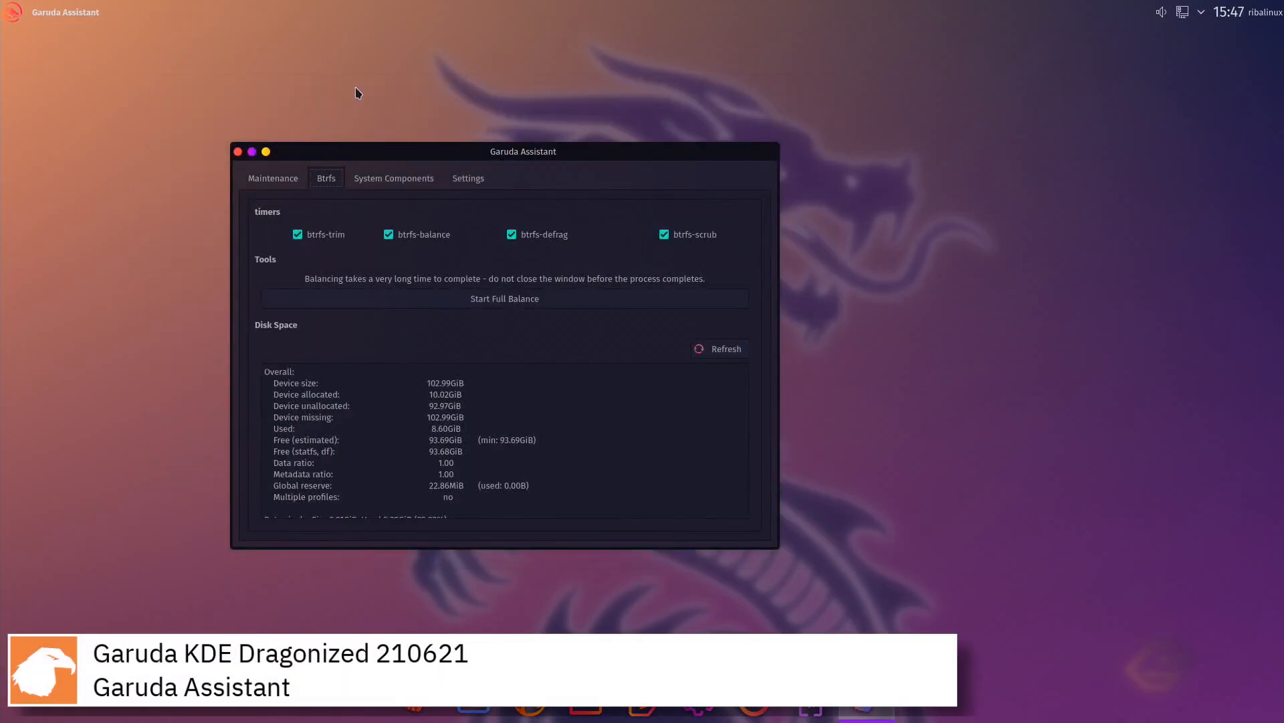
{"action": "left_click", "coordinate": [394, 178]}
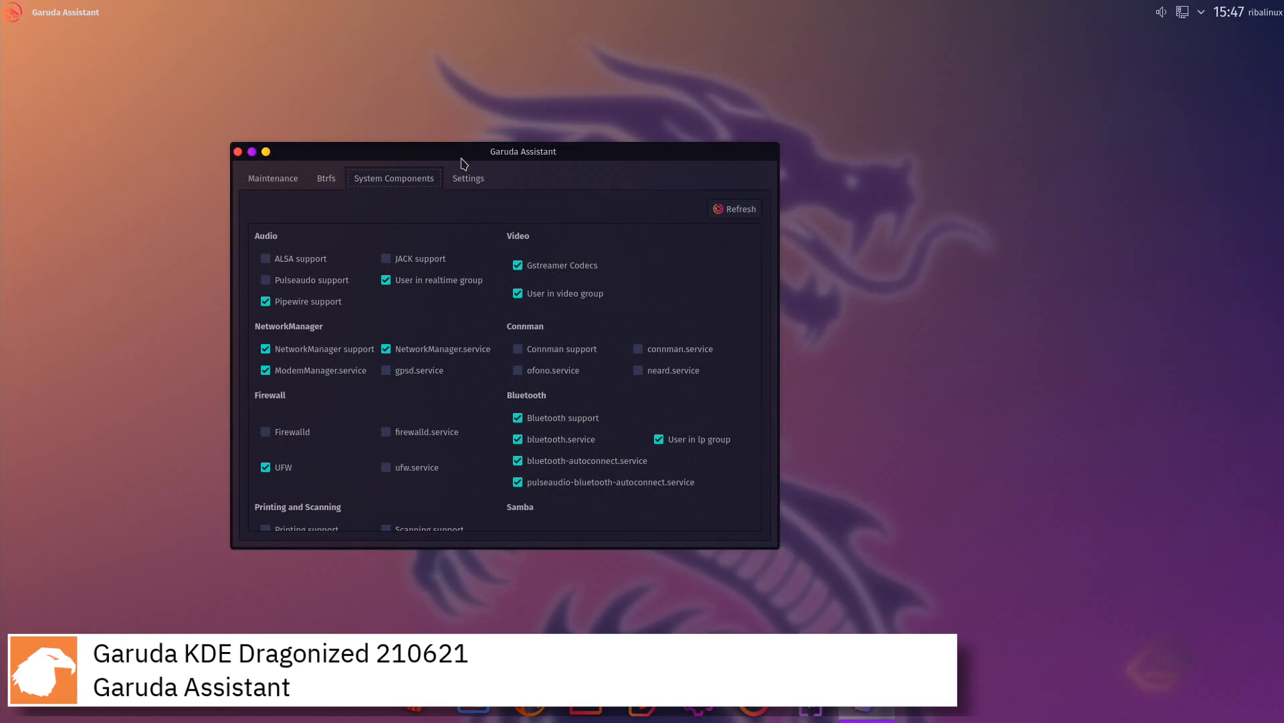
{"action": "left_click", "coordinate": [466, 178]}
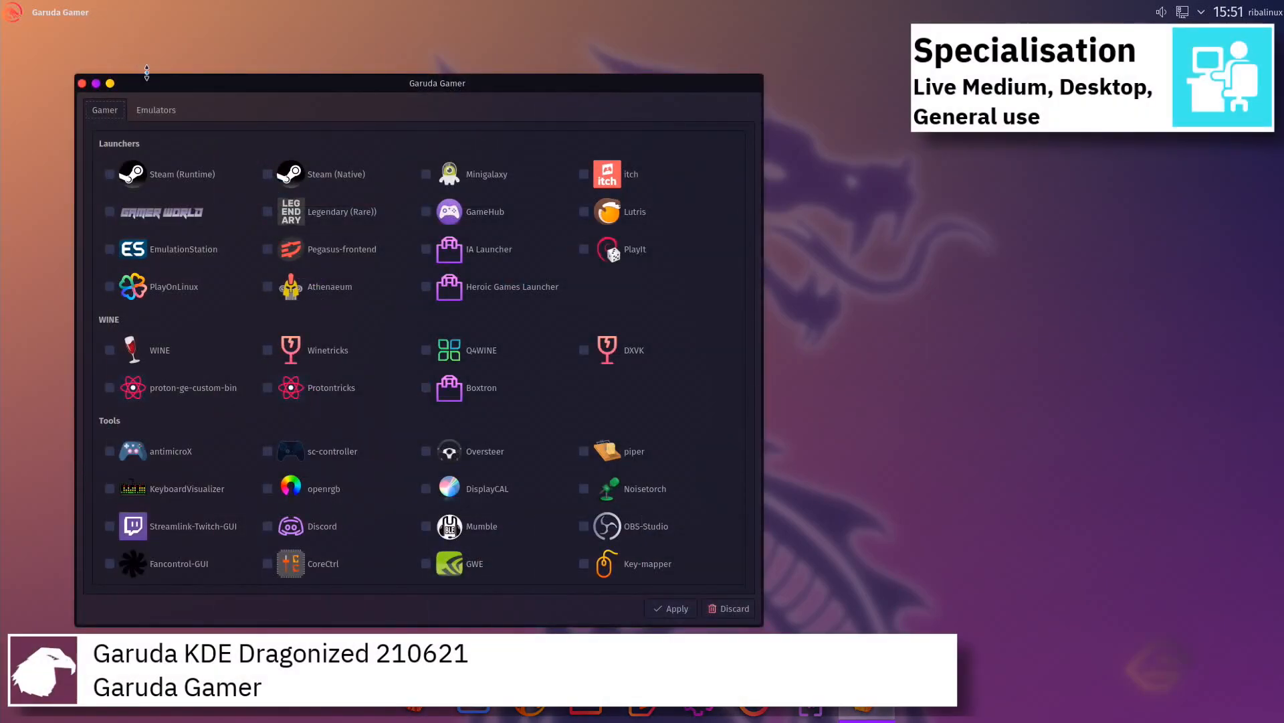
- Show Garuda Gamer's Emulators list, then bring up the desktop wallpaper settings
{"action": "left_click", "coordinate": [155, 108]}
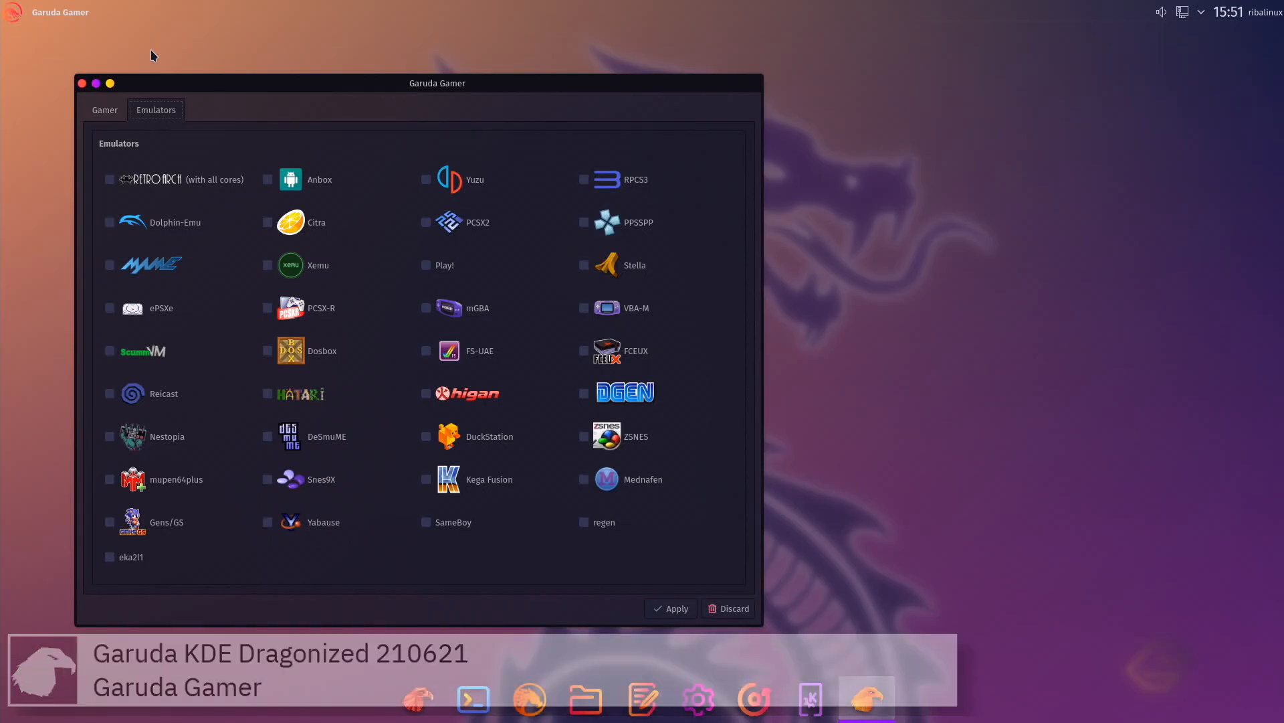
{"action": "left_click", "coordinate": [867, 699]}
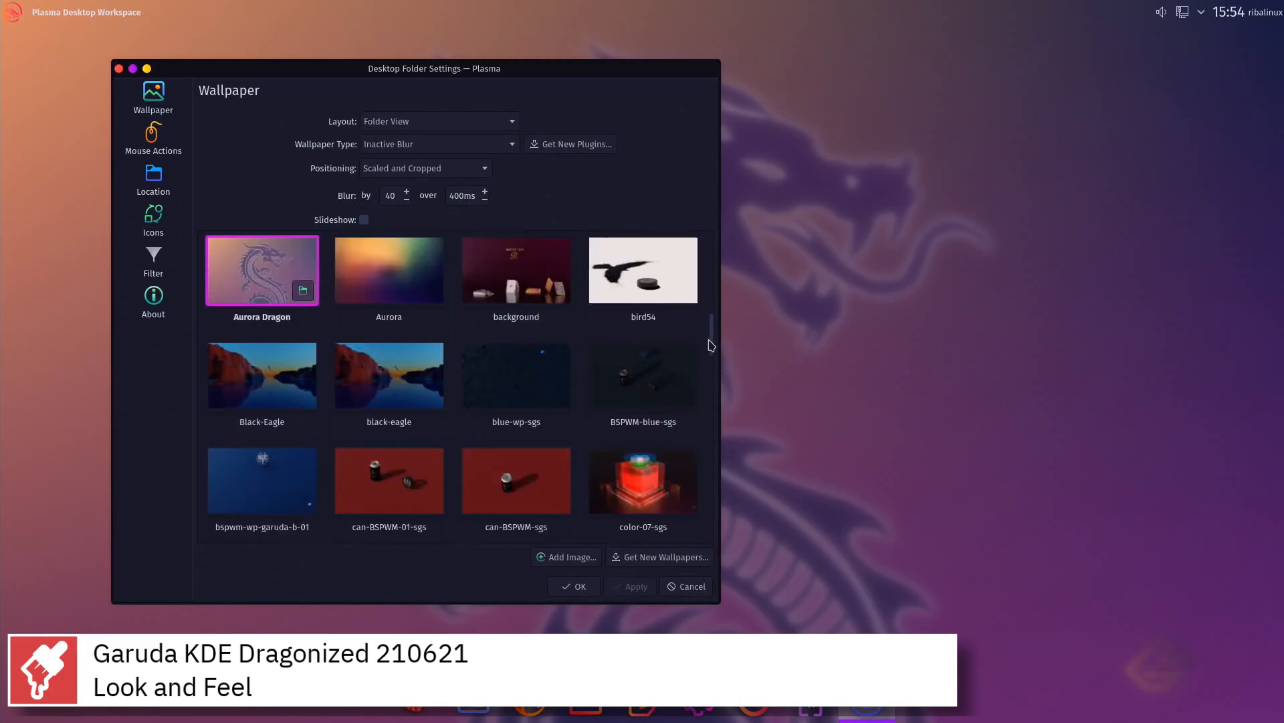
- Browse the wallpaper grid, then the desktop's Mouse Actions and Icons settings pages
{"action": "scroll", "scroll_direction": "down", "scroll_amount": 3}
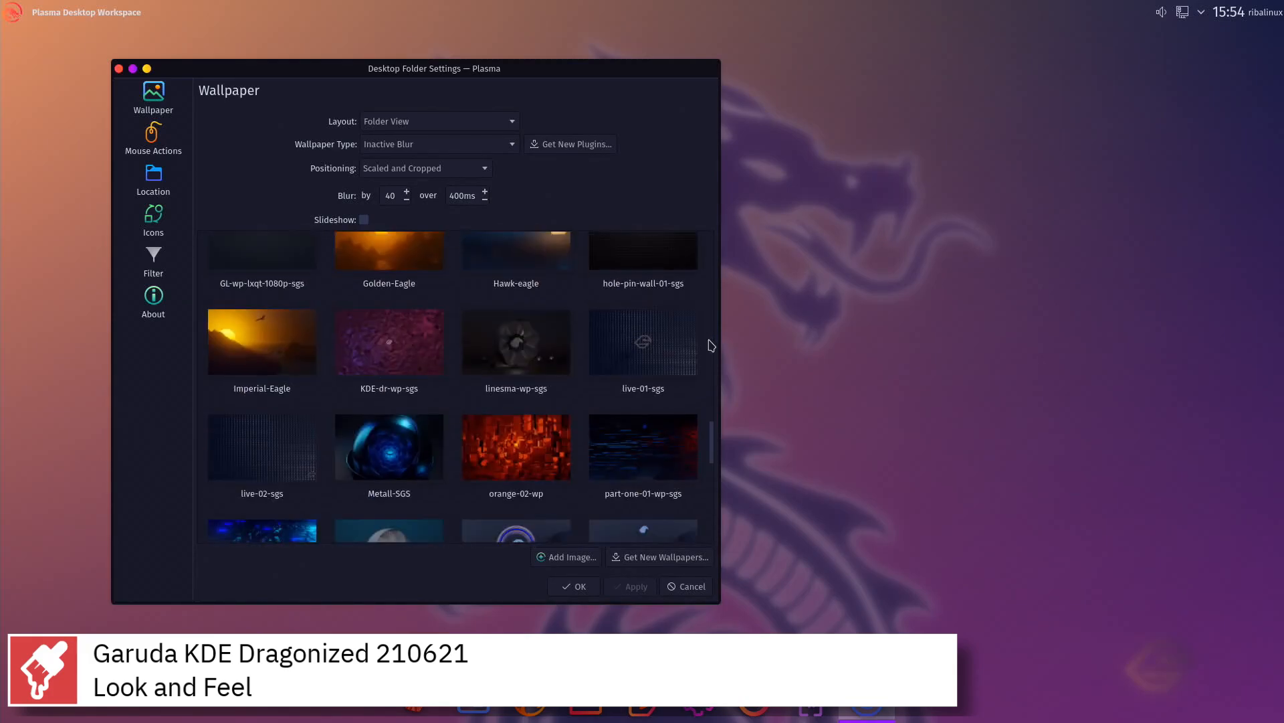
{"action": "scroll", "scroll_direction": "down", "scroll_amount": 3}
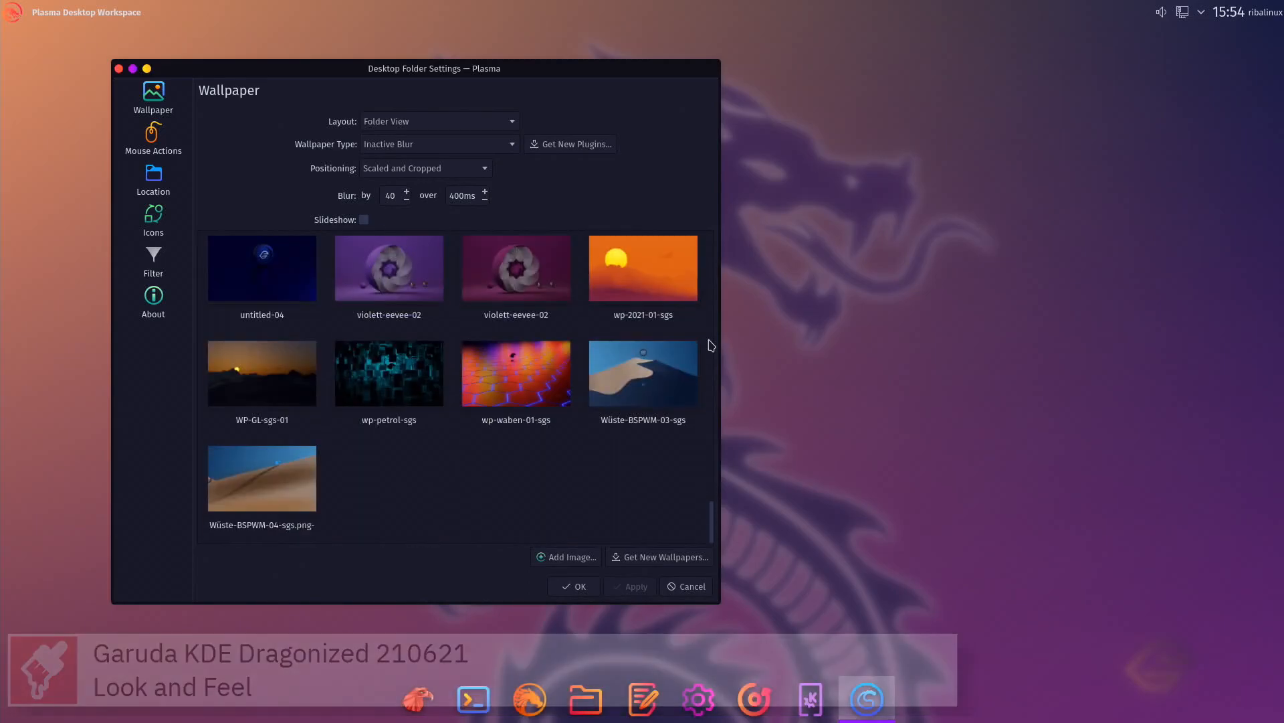
{"action": "left_click", "coordinate": [153, 135]}
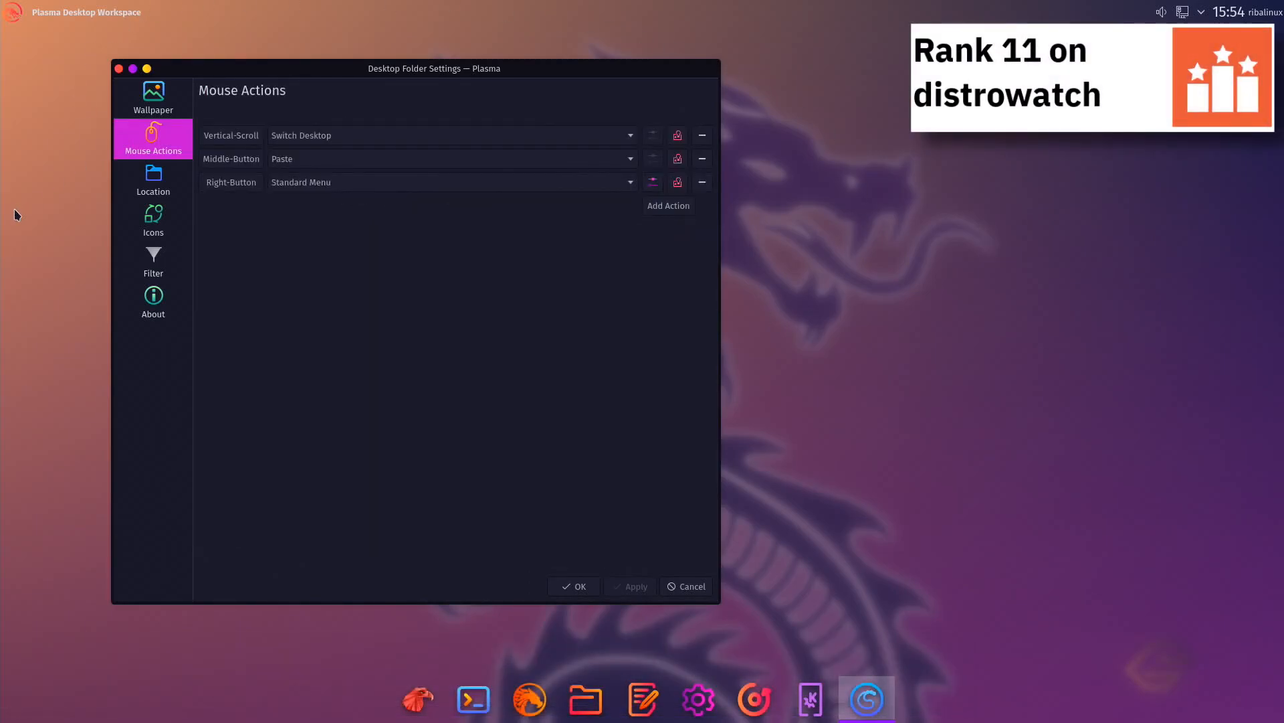
{"action": "left_click", "coordinate": [152, 219]}
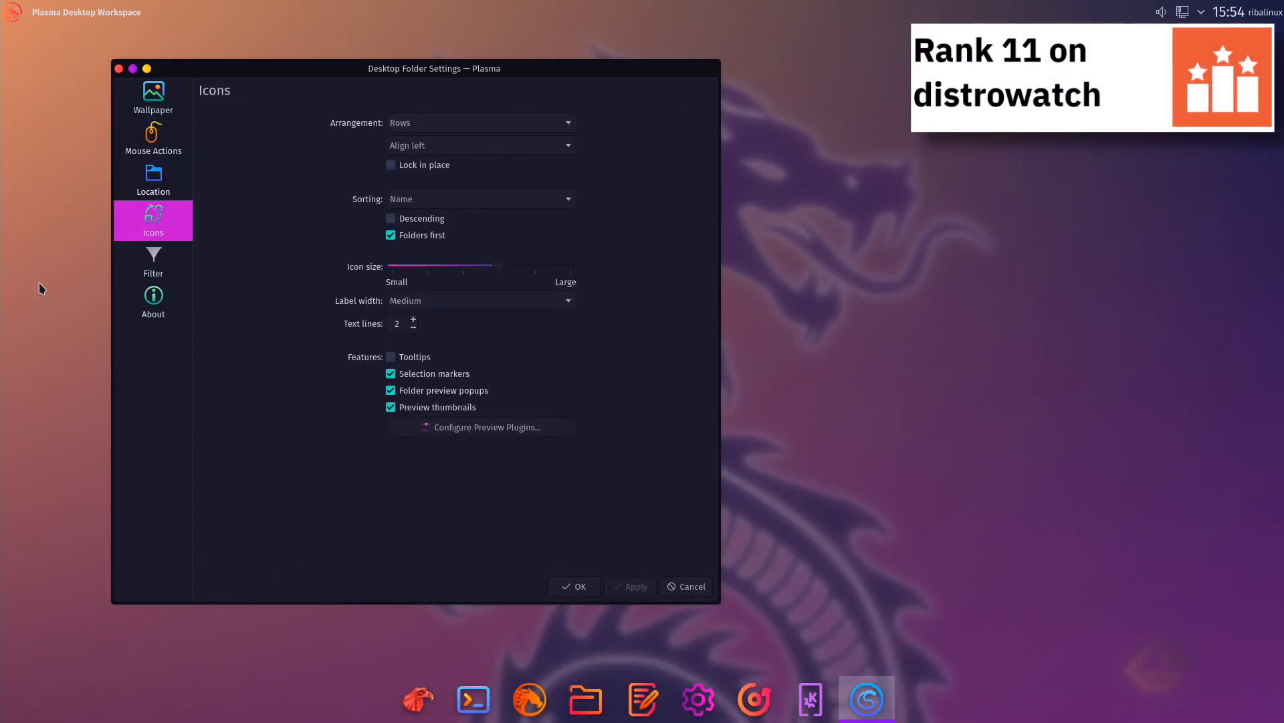
{"action": "left_click", "coordinate": [152, 261]}
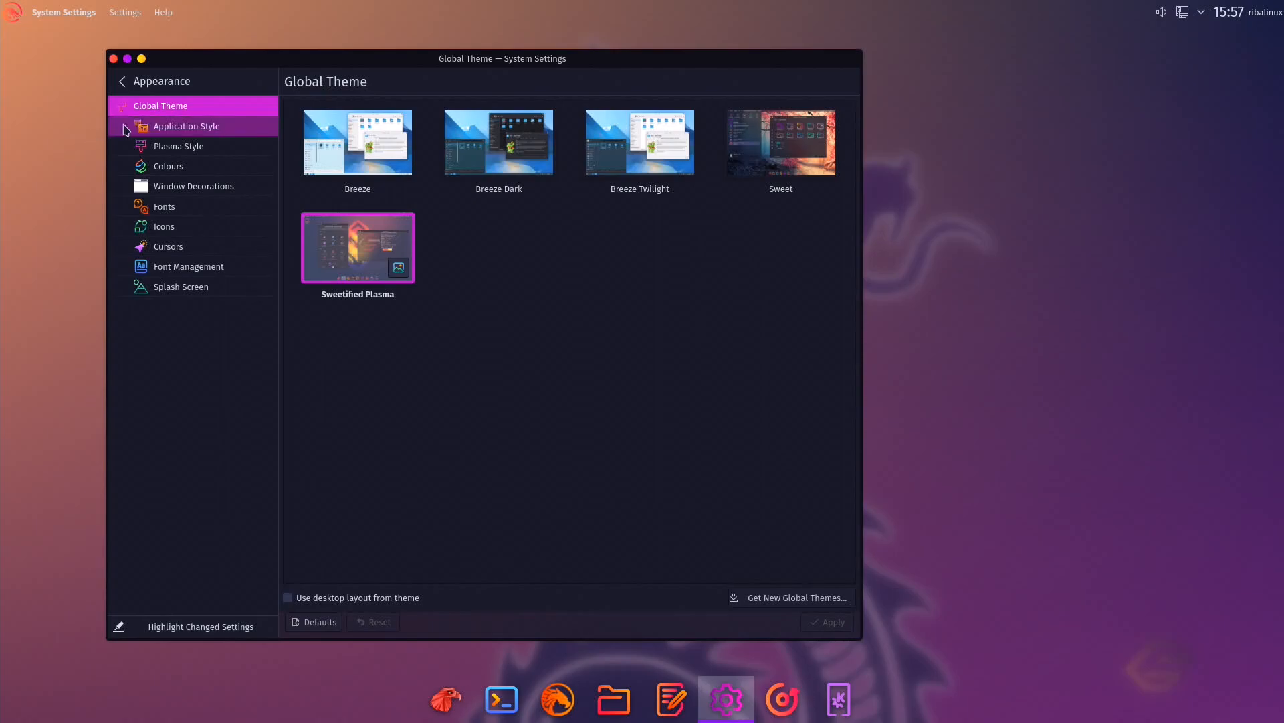
- Browse the Application Style, Plasma Style, Colours and Window Decorations appearance pages
{"action": "left_click", "coordinate": [186, 126]}
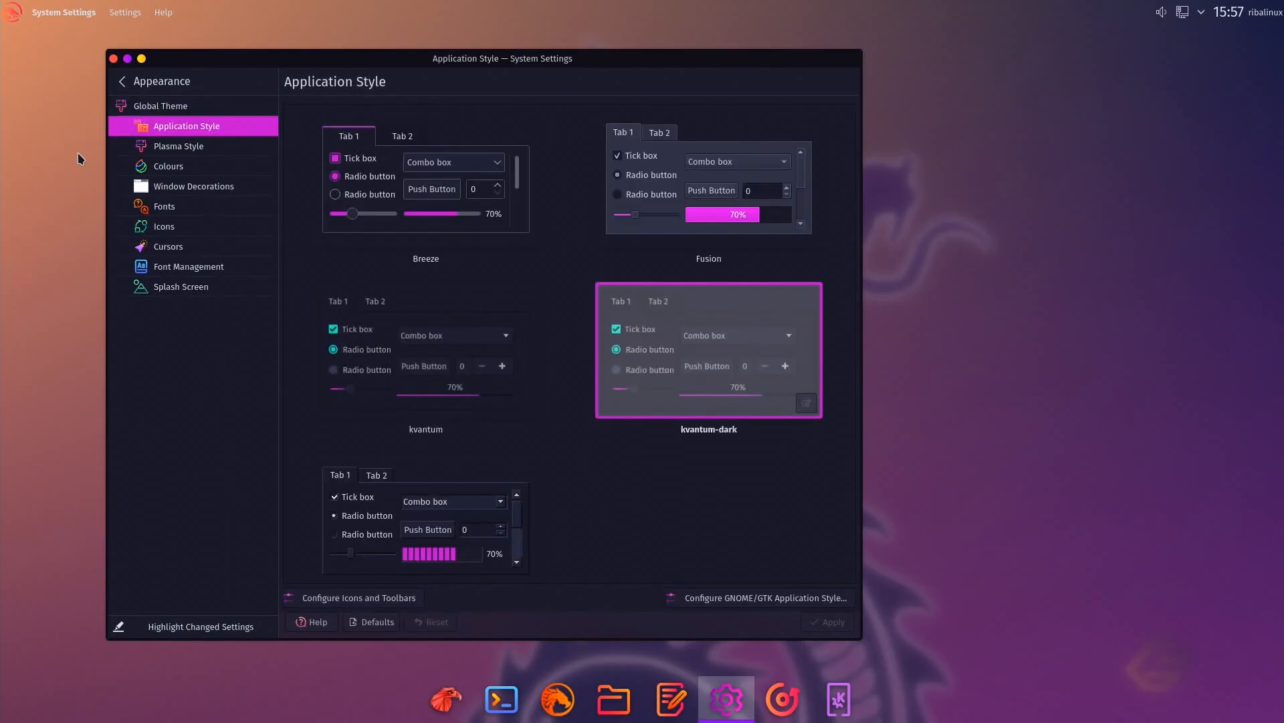
{"action": "left_click", "coordinate": [178, 146]}
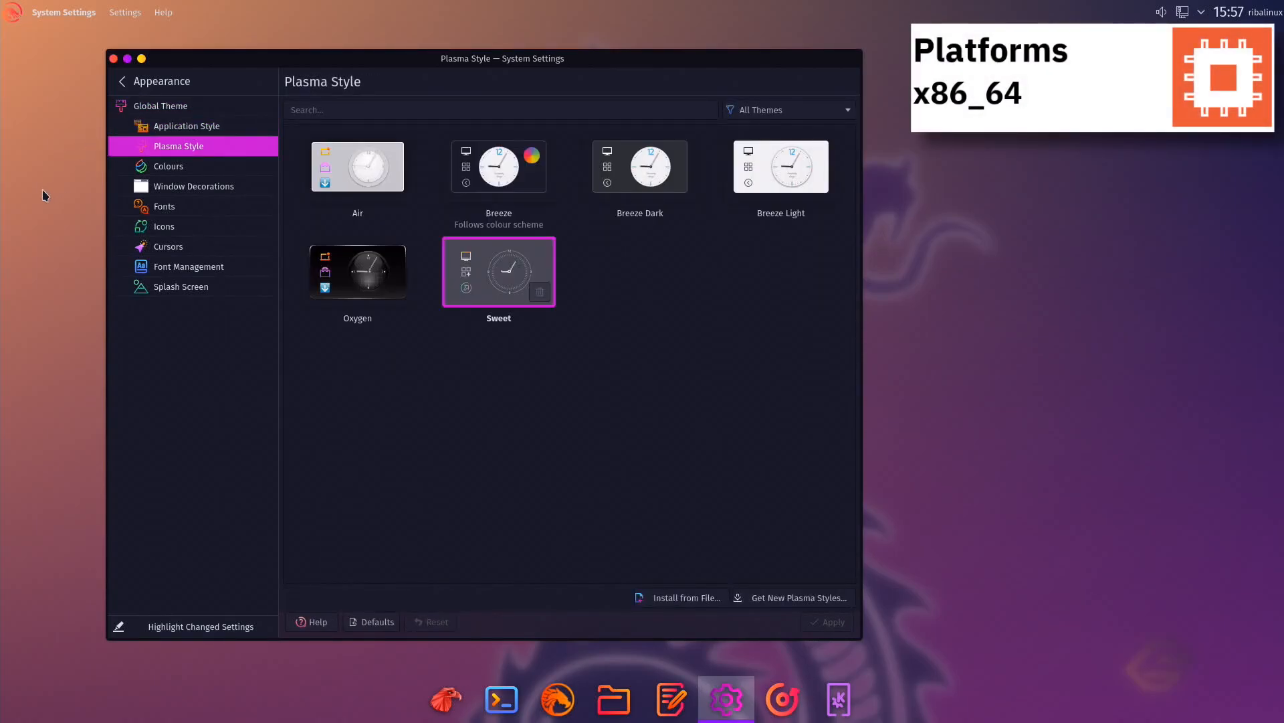
{"action": "left_click", "coordinate": [168, 166]}
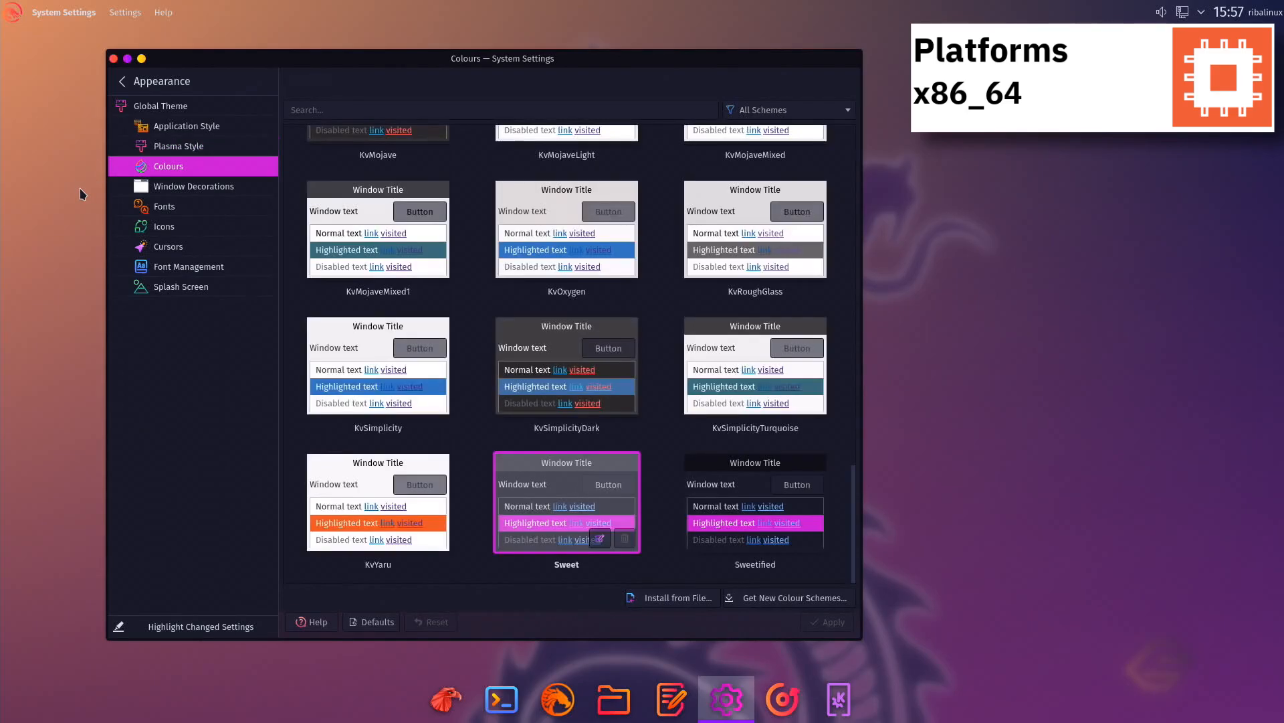
{"action": "left_click", "coordinate": [194, 186]}
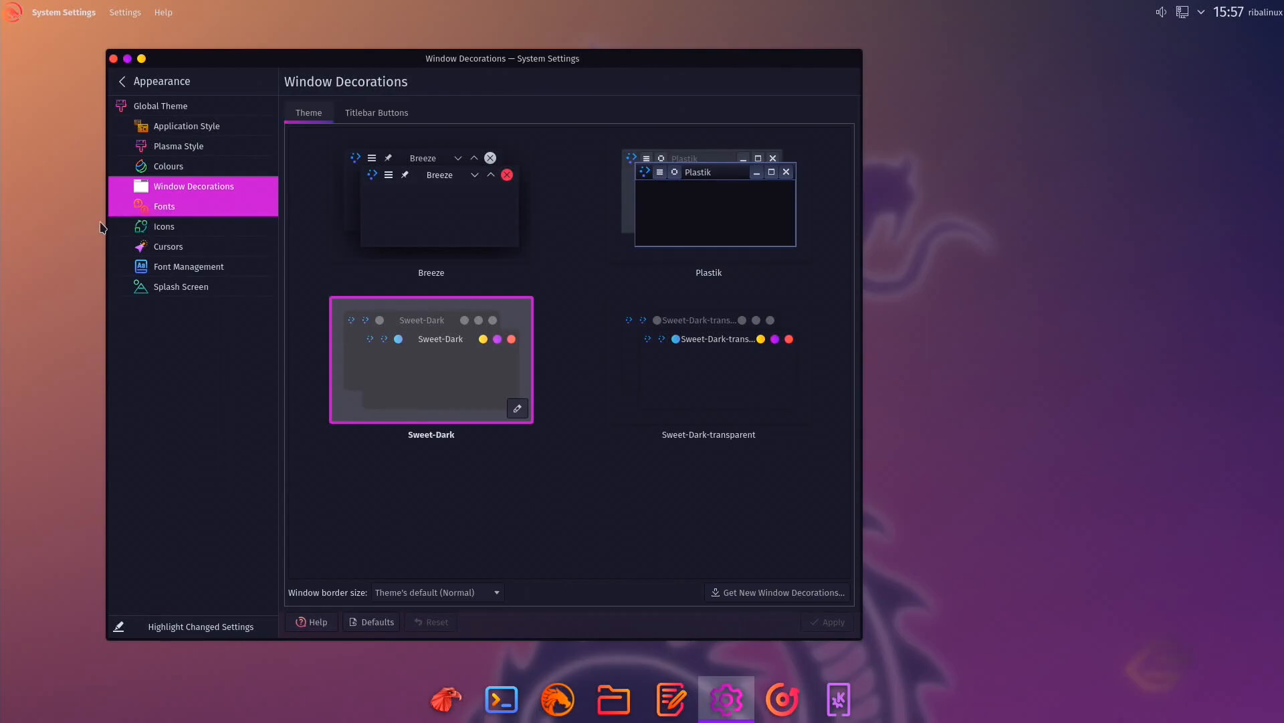
- Browse the Icons, Font Management and Splash Screen pages, then return to Konsole
{"action": "left_click", "coordinate": [163, 226]}
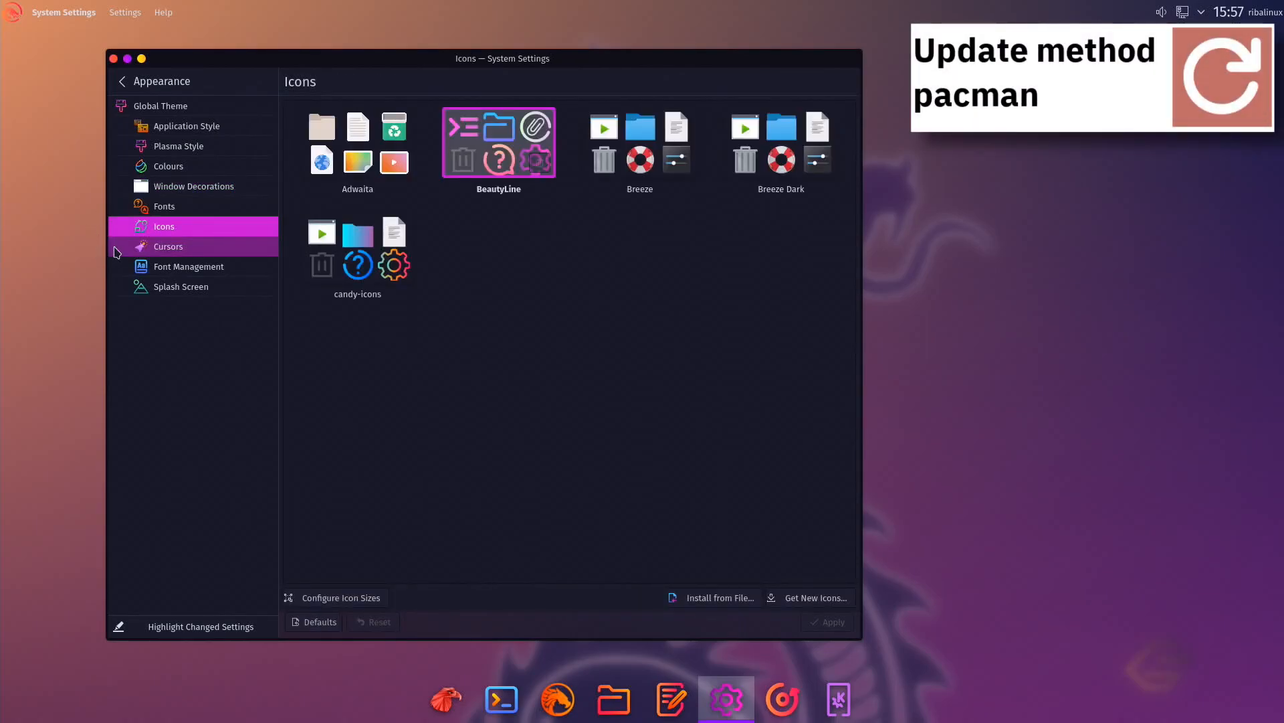
{"action": "left_click", "coordinate": [188, 265]}
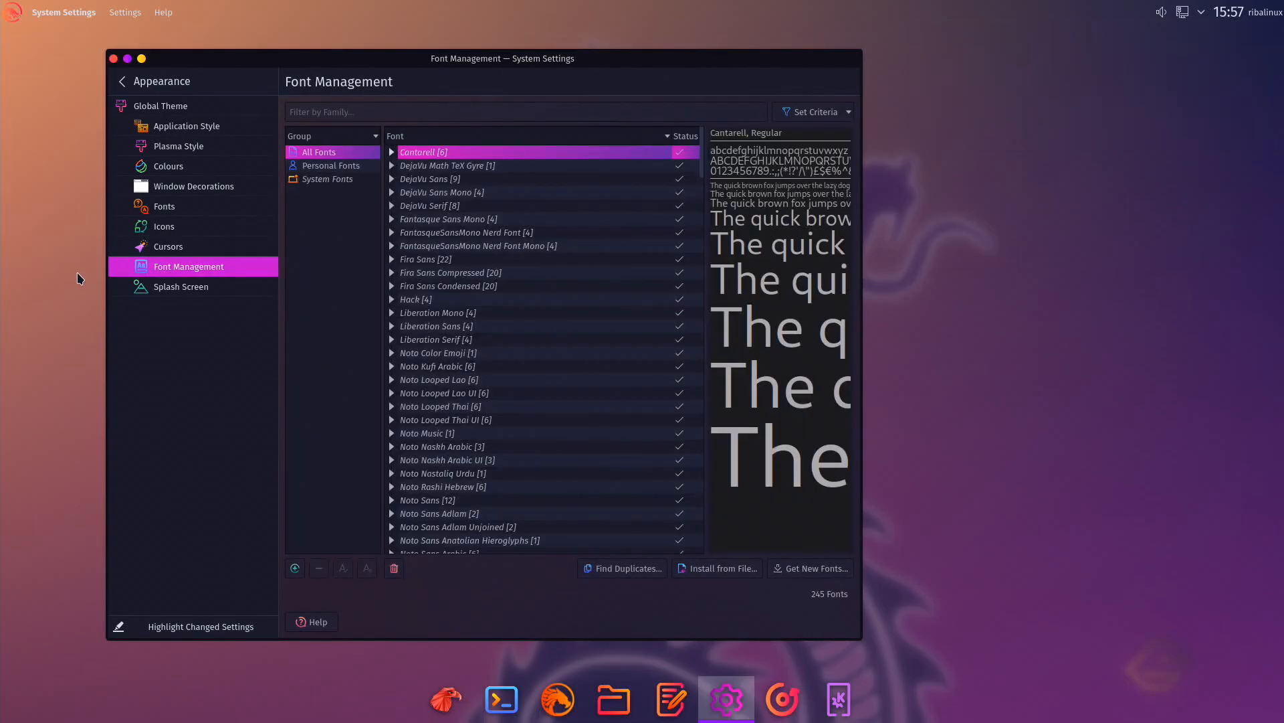
{"action": "left_click", "coordinate": [181, 286]}
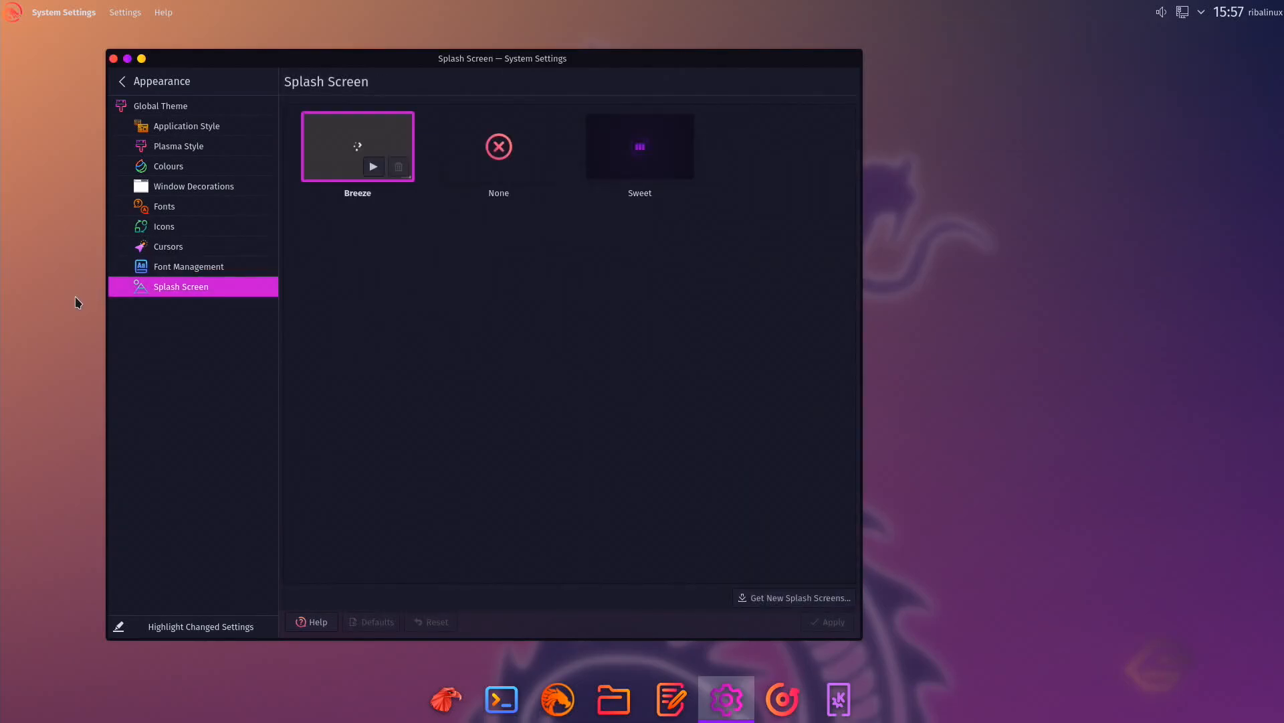
{"action": "left_click", "coordinate": [500, 699]}
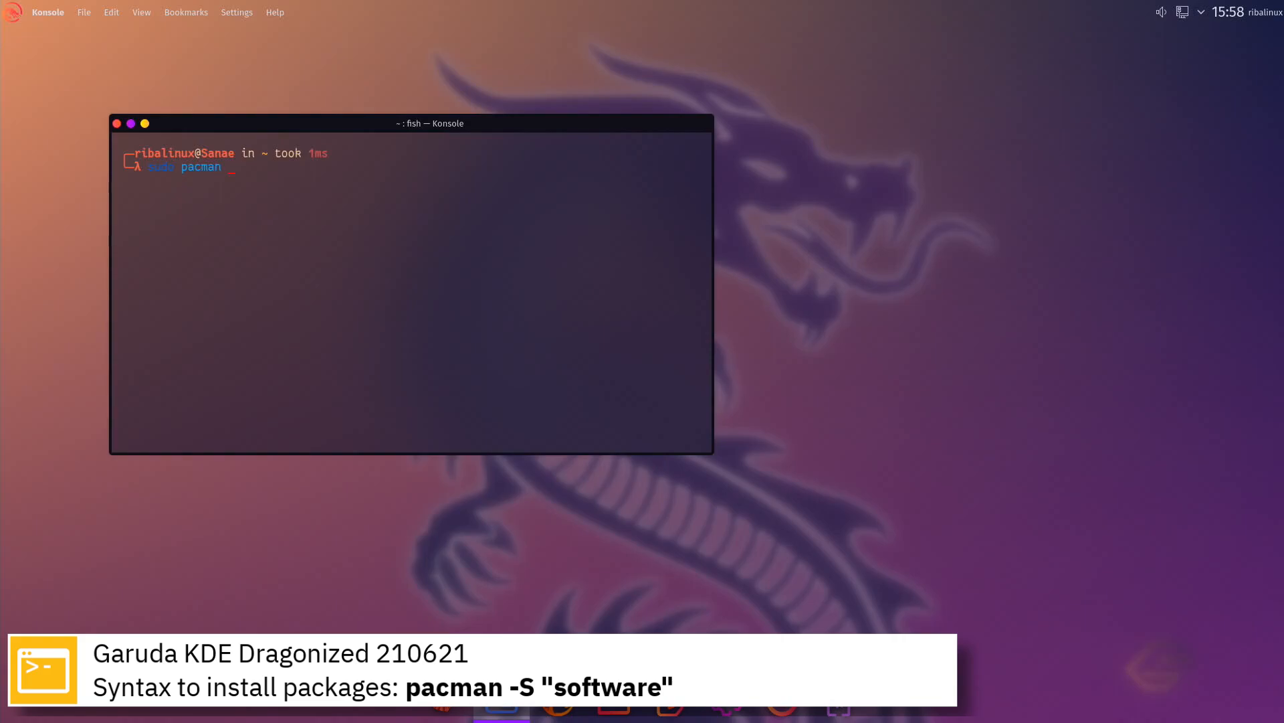
- Compose 'sudo pacman -S mc', then run 'uname -a' to query the kernel information
{"action": "type", "text": "-S"}
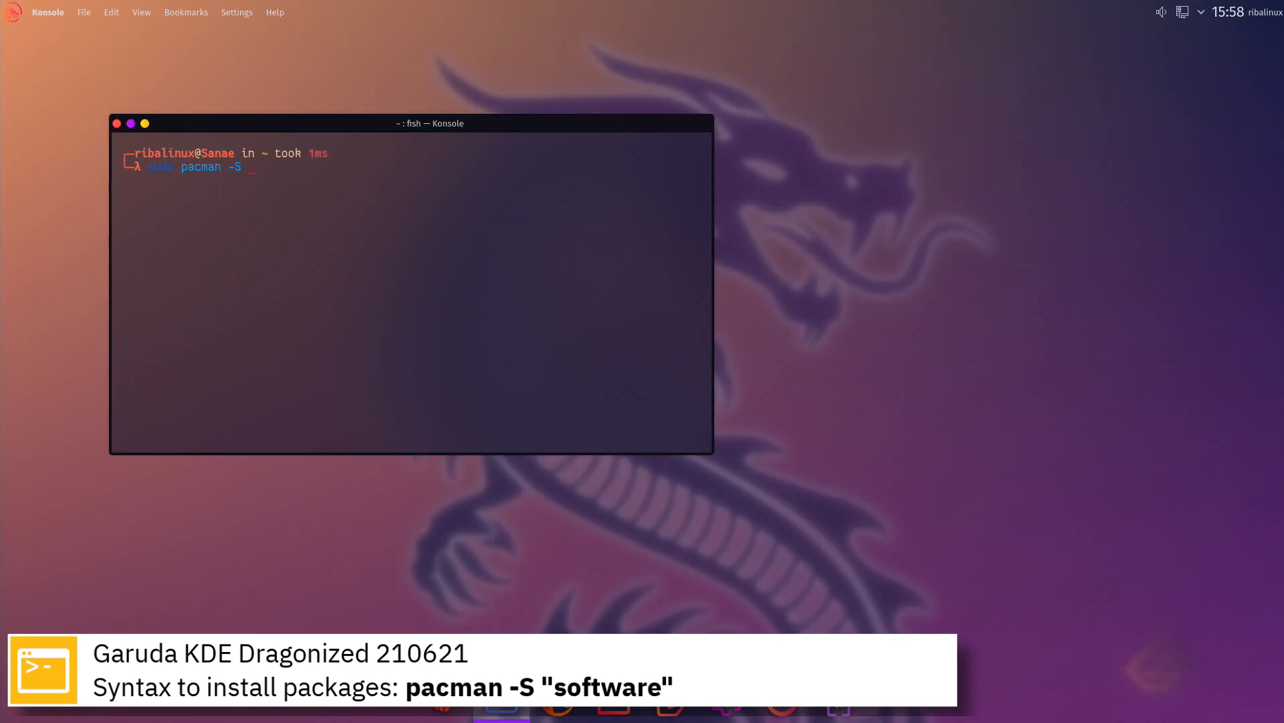
{"action": "type", "text": "mc"}
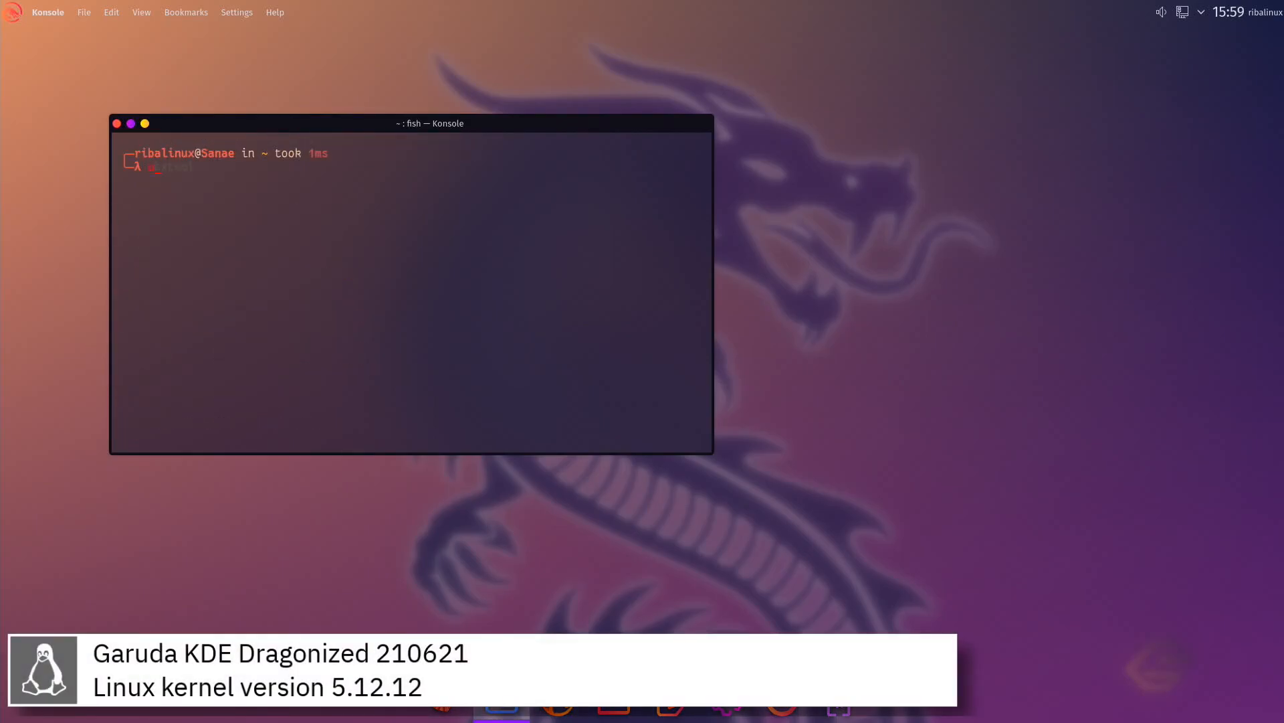
{"action": "type", "text": "uname -a"}
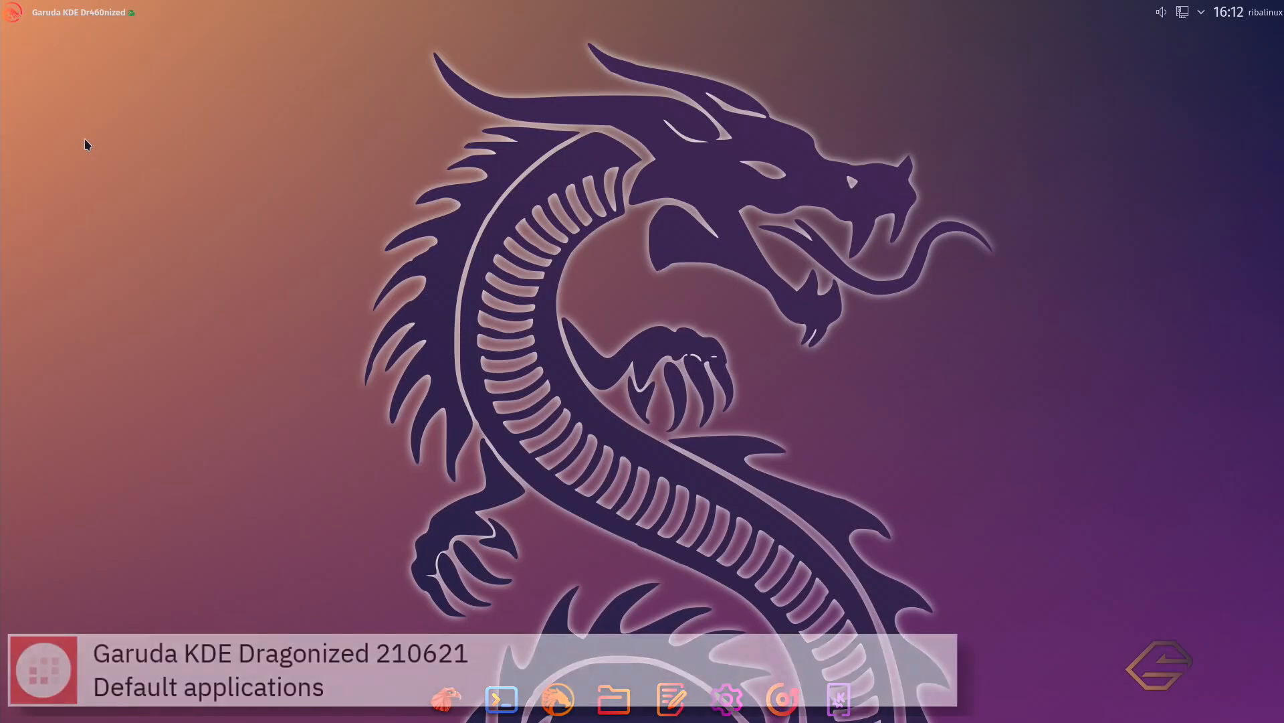
- Browse the launcher's Development and Education application categories
{"action": "left_click", "coordinate": [12, 12]}
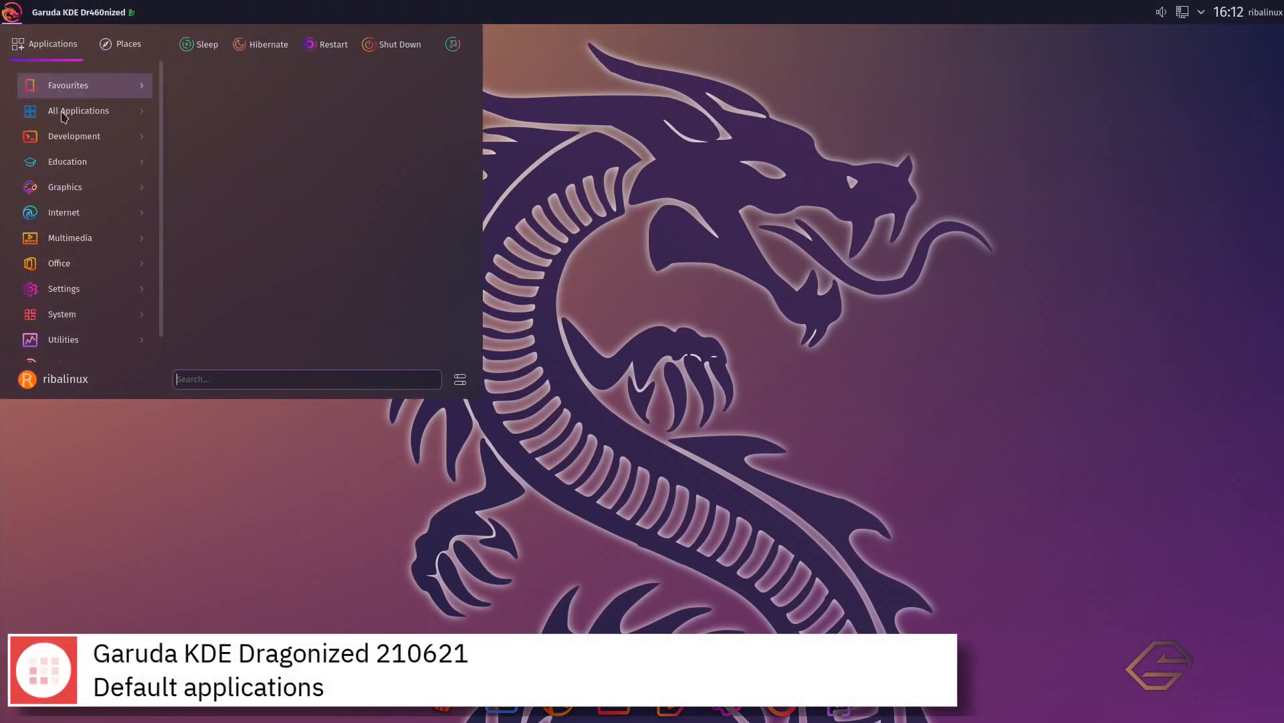
{"action": "left_click", "coordinate": [73, 137]}
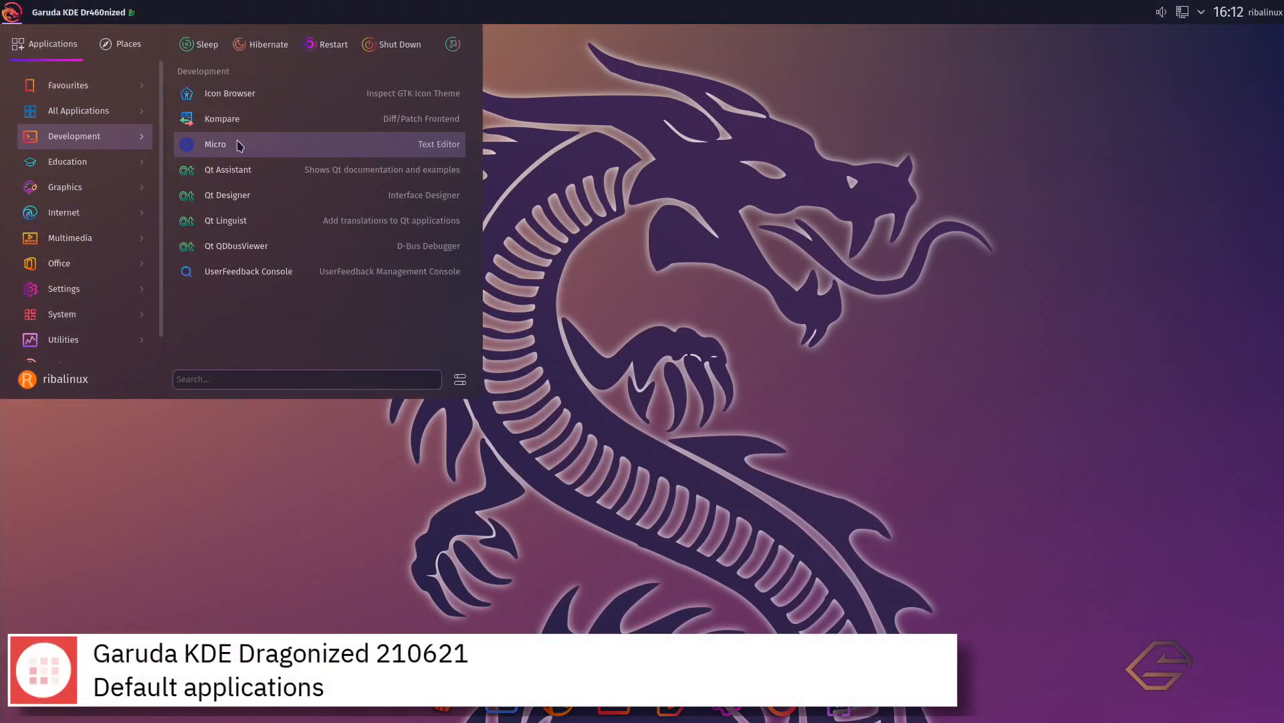
{"action": "left_click", "coordinate": [215, 144]}
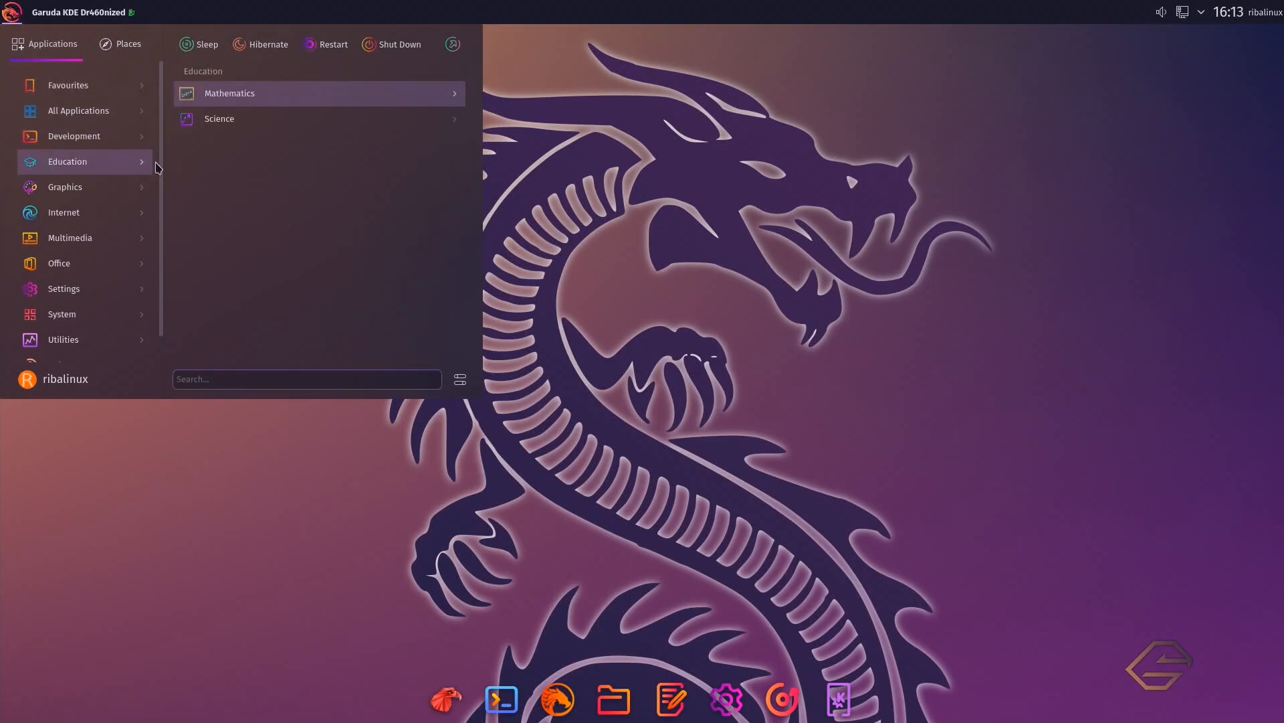
- Launch LibreOffice Math from the Education > Mathematics group
{"action": "left_click", "coordinate": [229, 92]}
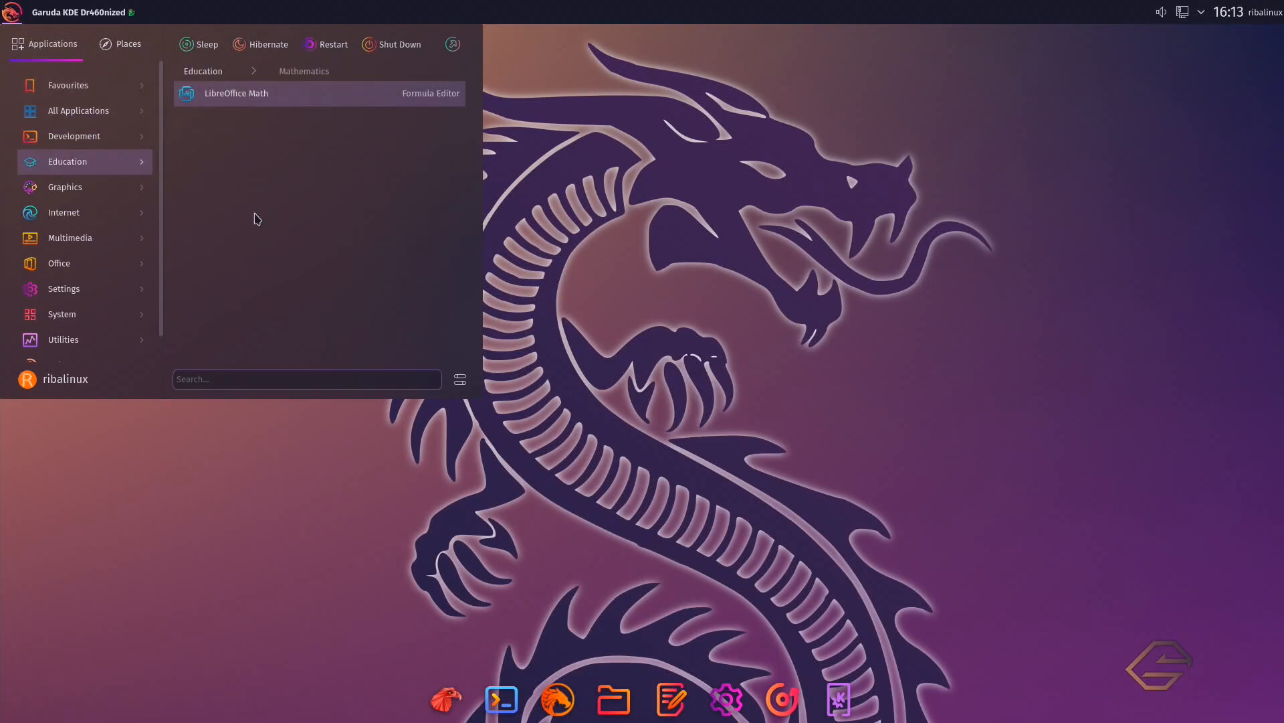
{"action": "left_click", "coordinate": [202, 71]}
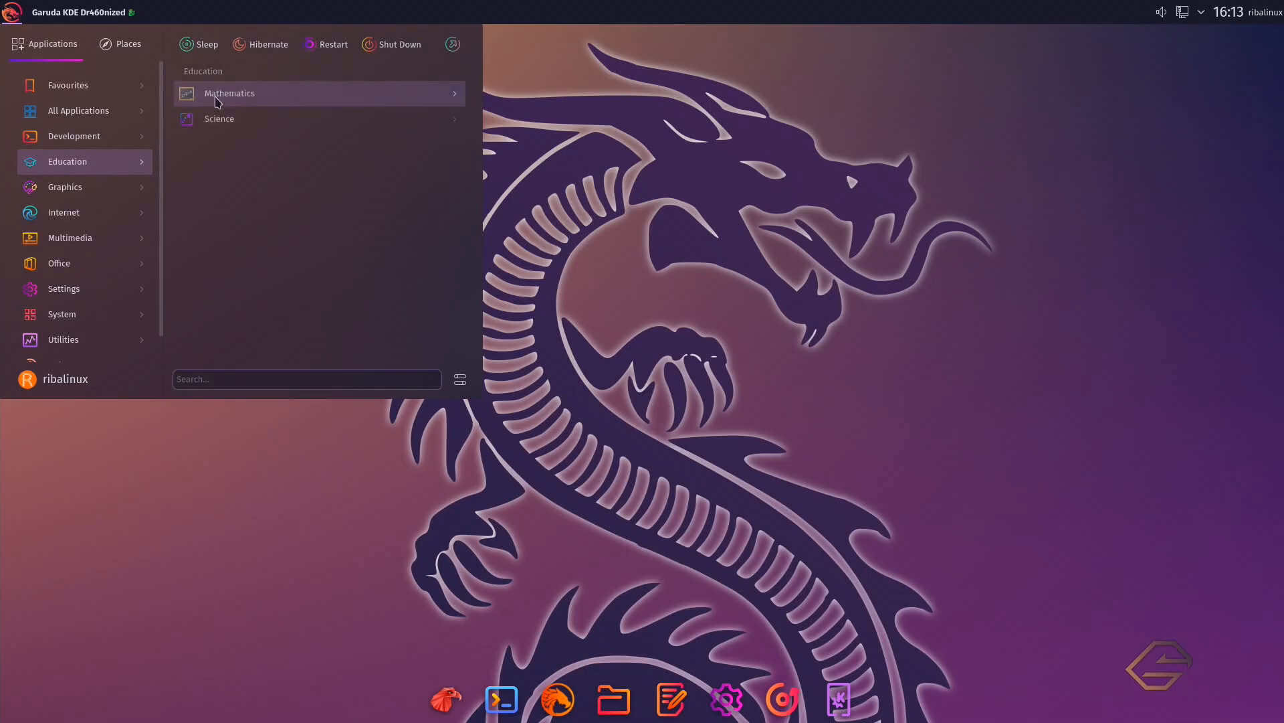
{"action": "left_click", "coordinate": [229, 92]}
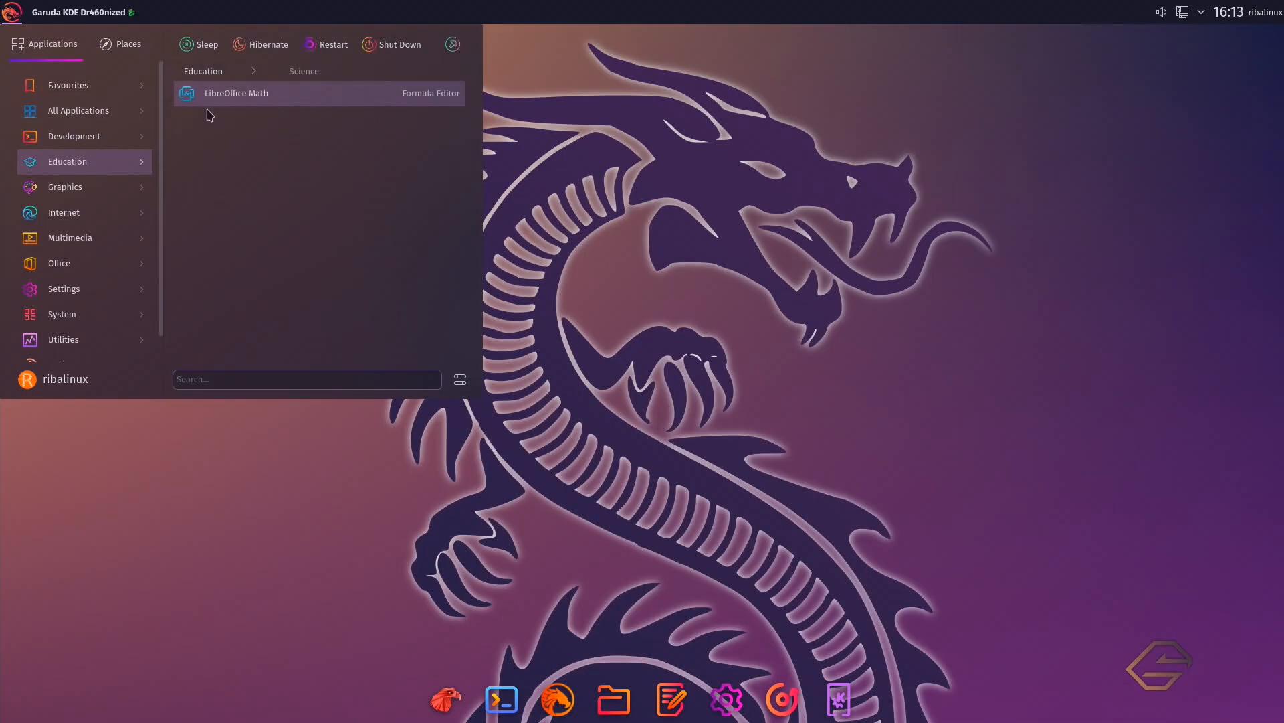
{"action": "left_click", "coordinate": [235, 92]}
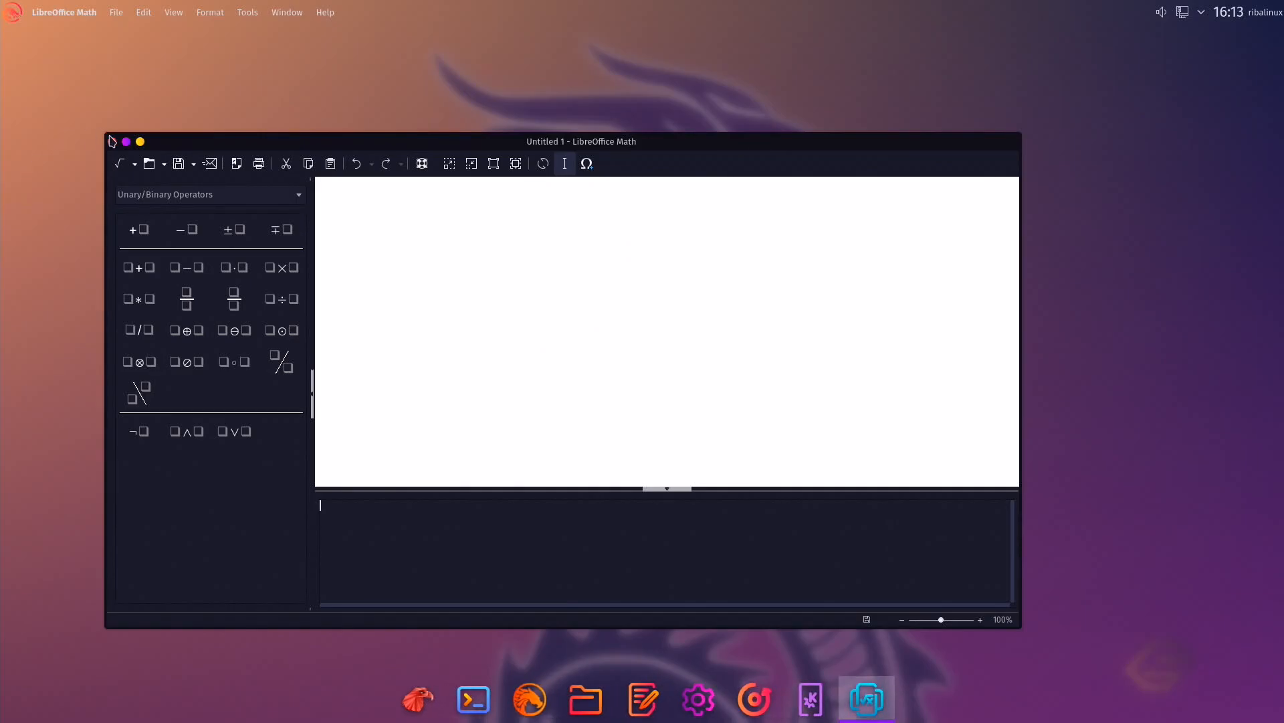
- Close LibreOffice Math, launch Gwenview from the Graphics category, then close Gwenview
{"action": "left_click", "coordinate": [12, 12]}
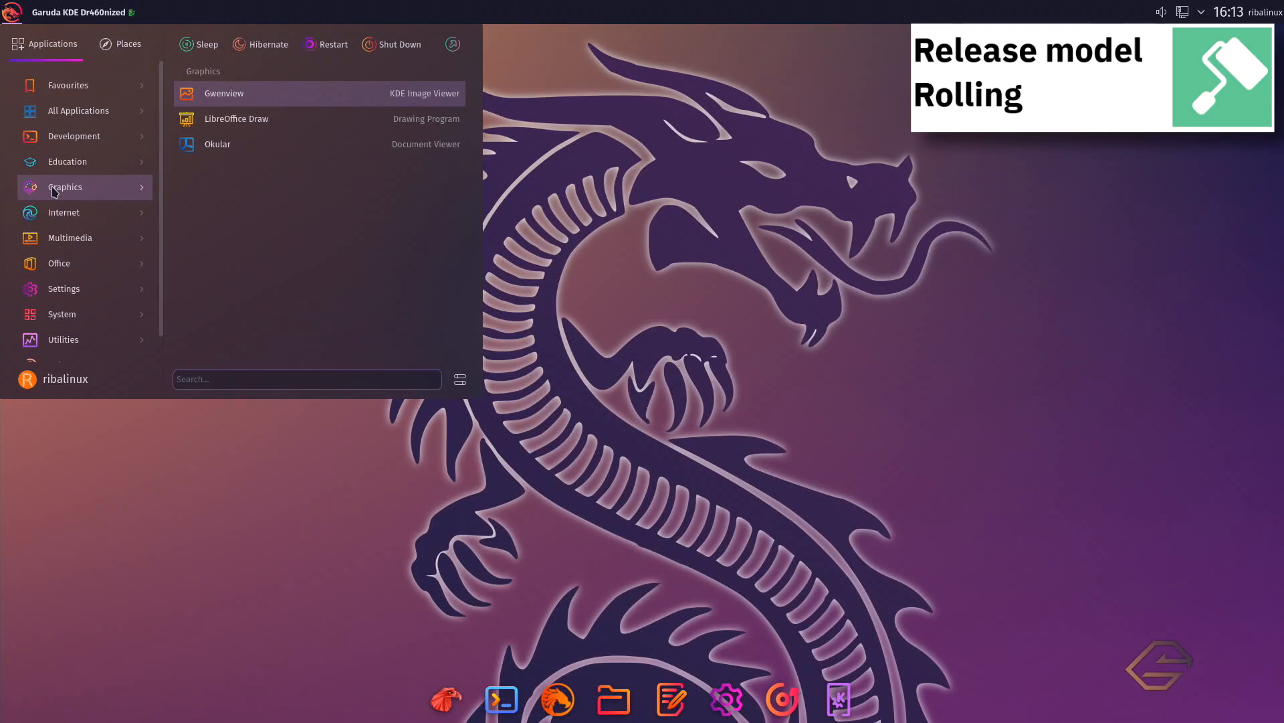
{"action": "left_click", "coordinate": [223, 92]}
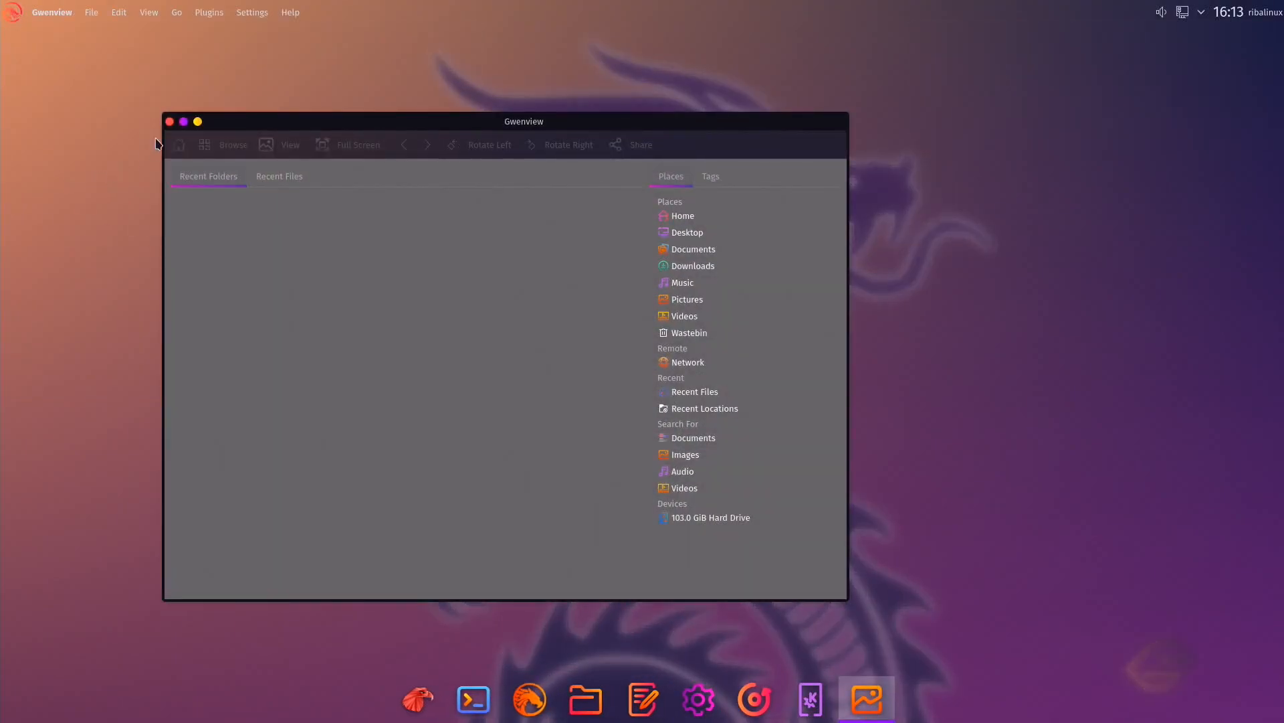
{"action": "left_click", "coordinate": [14, 12]}
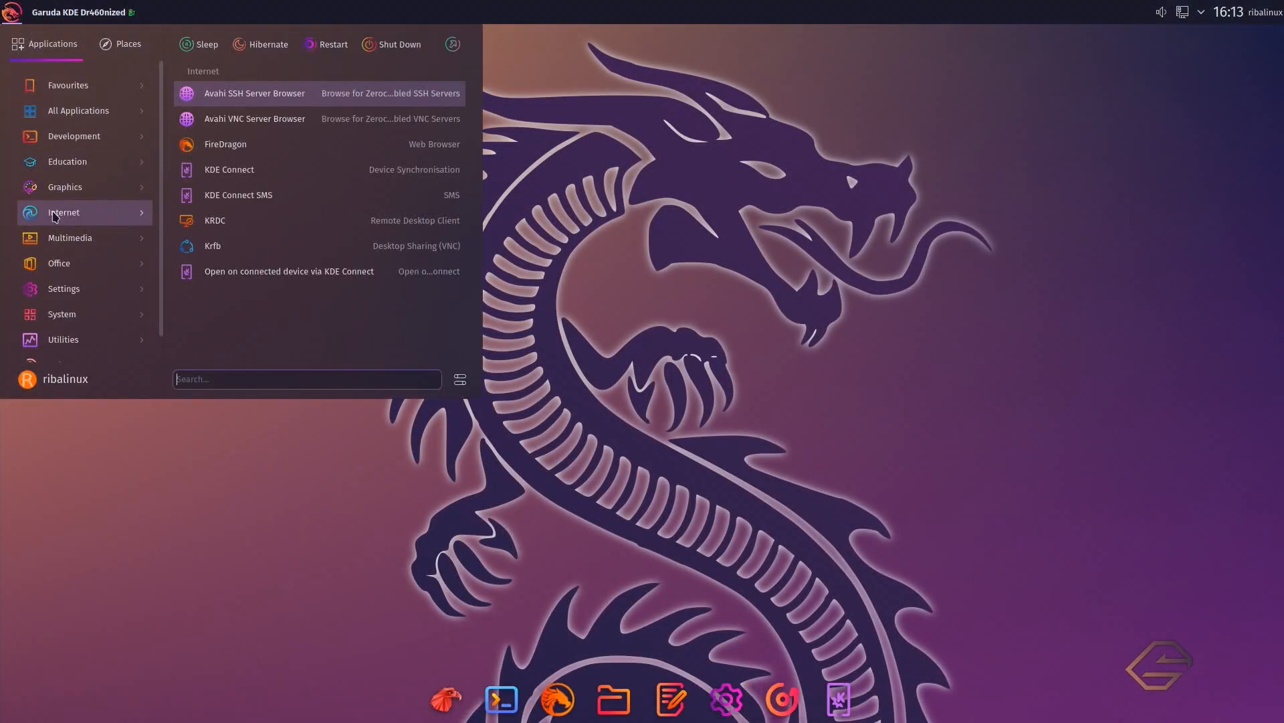
{"action": "mouse_move", "coordinate": [224, 145]}
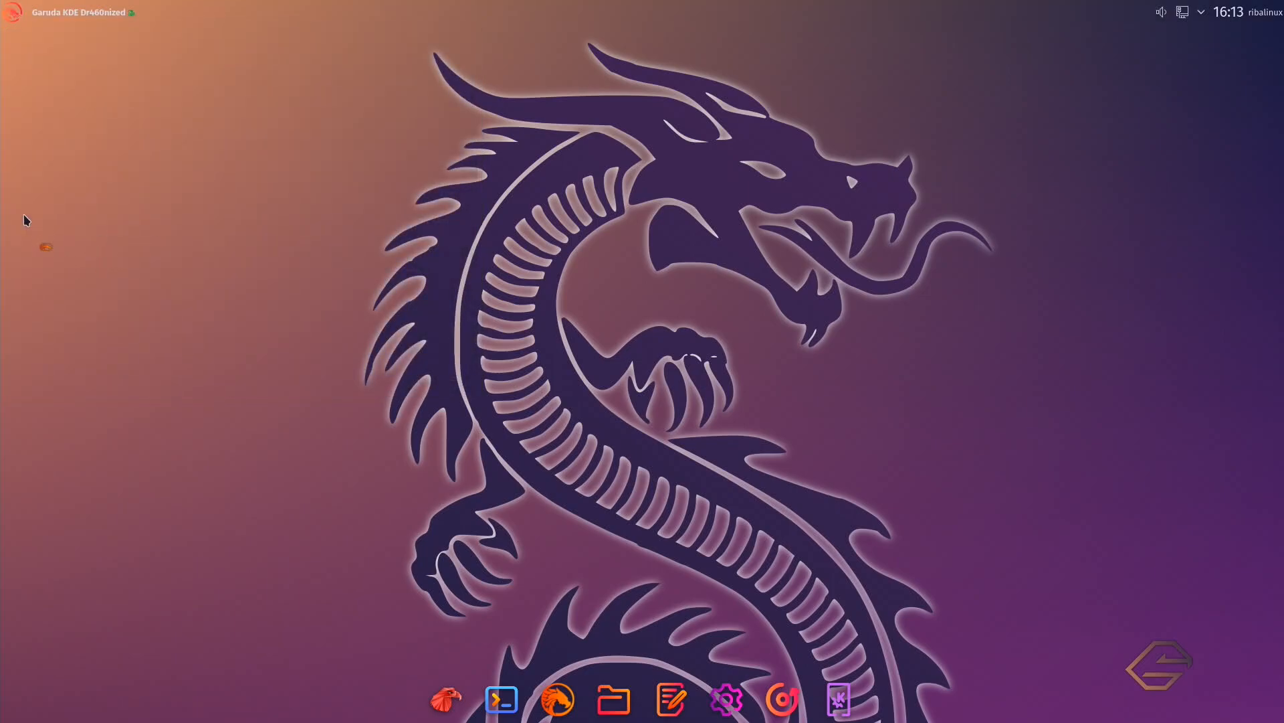
- Browse the Multimedia applications in the launcher menu
{"action": "left_click", "coordinate": [557, 698]}
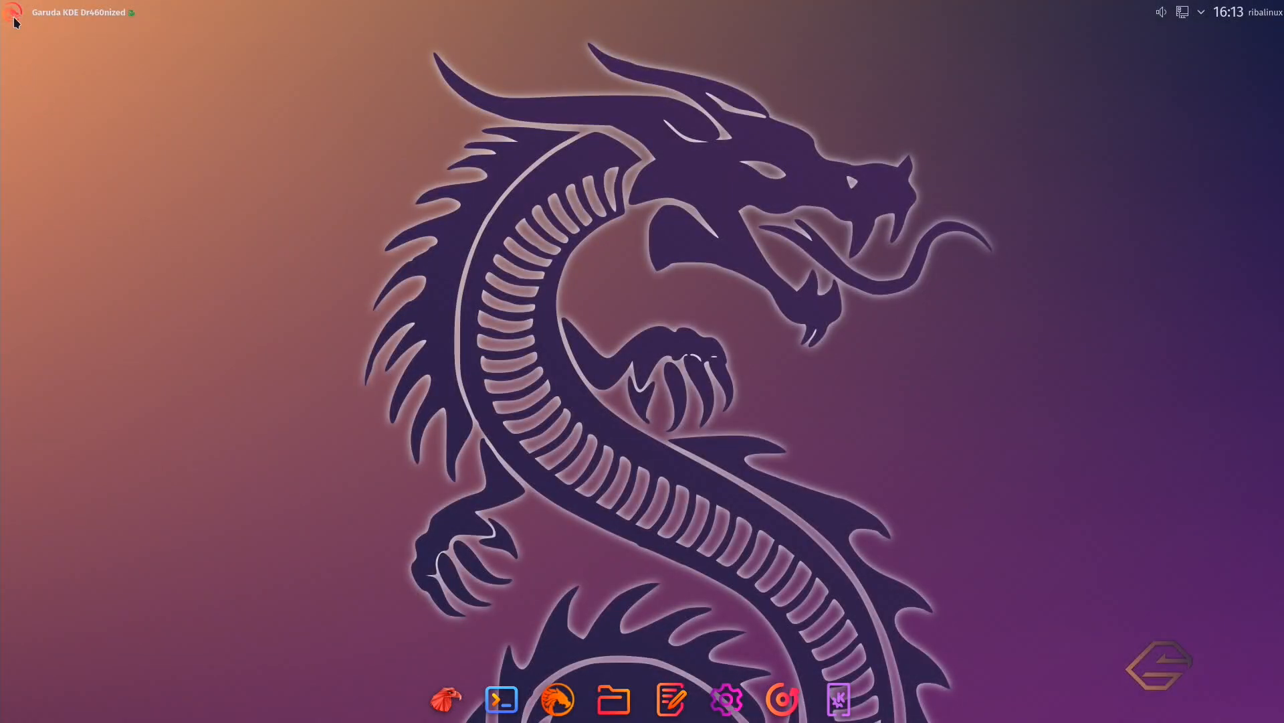
{"action": "left_click", "coordinate": [12, 12]}
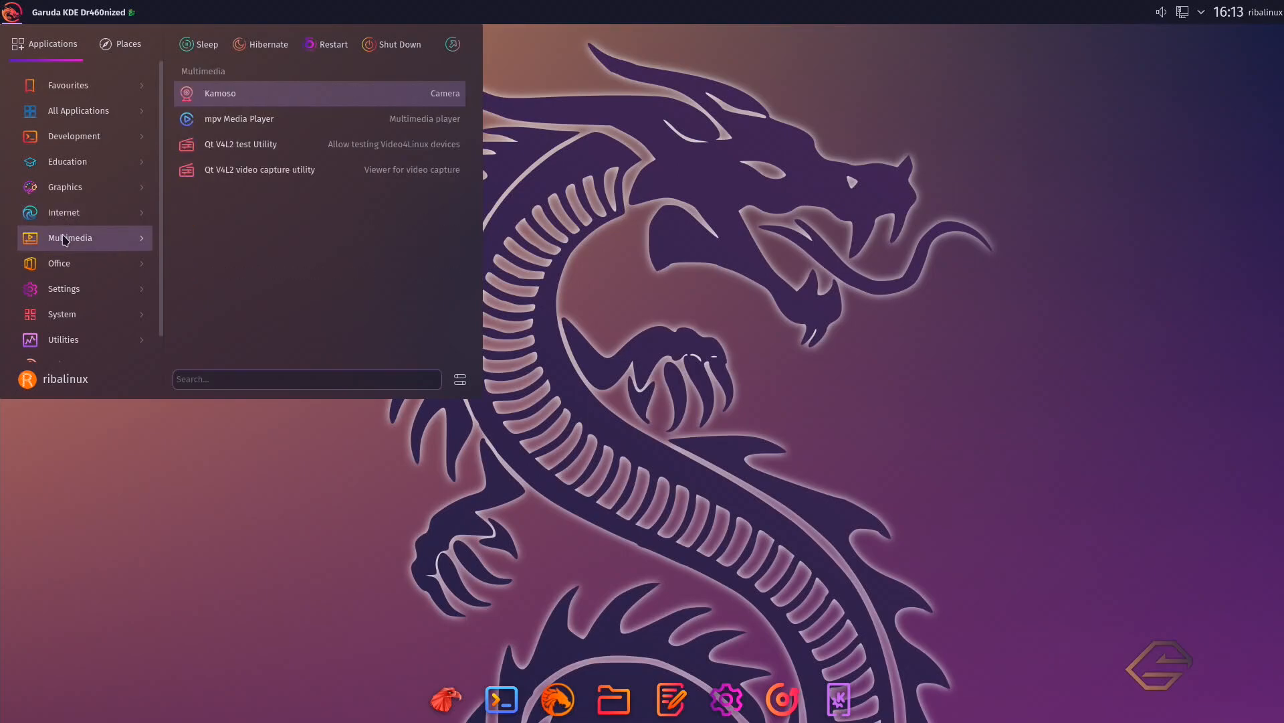
{"action": "mouse_move", "coordinate": [260, 170]}
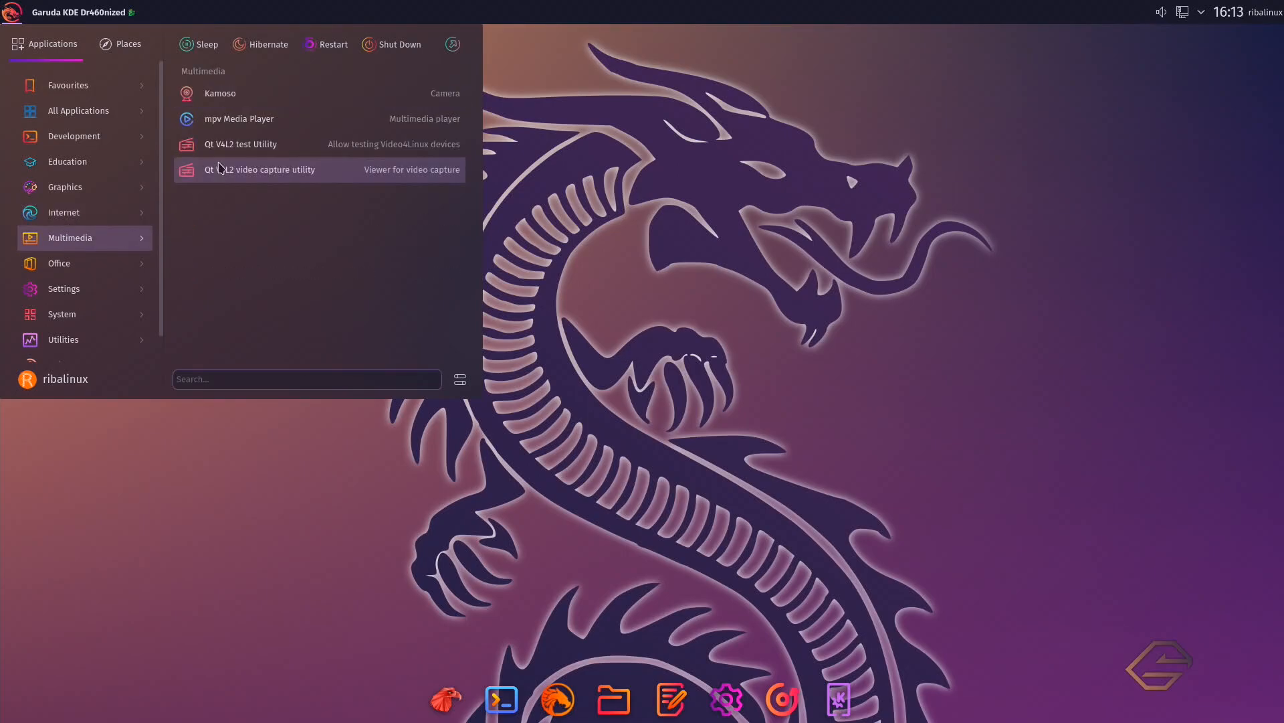
{"action": "left_click", "coordinate": [238, 118]}
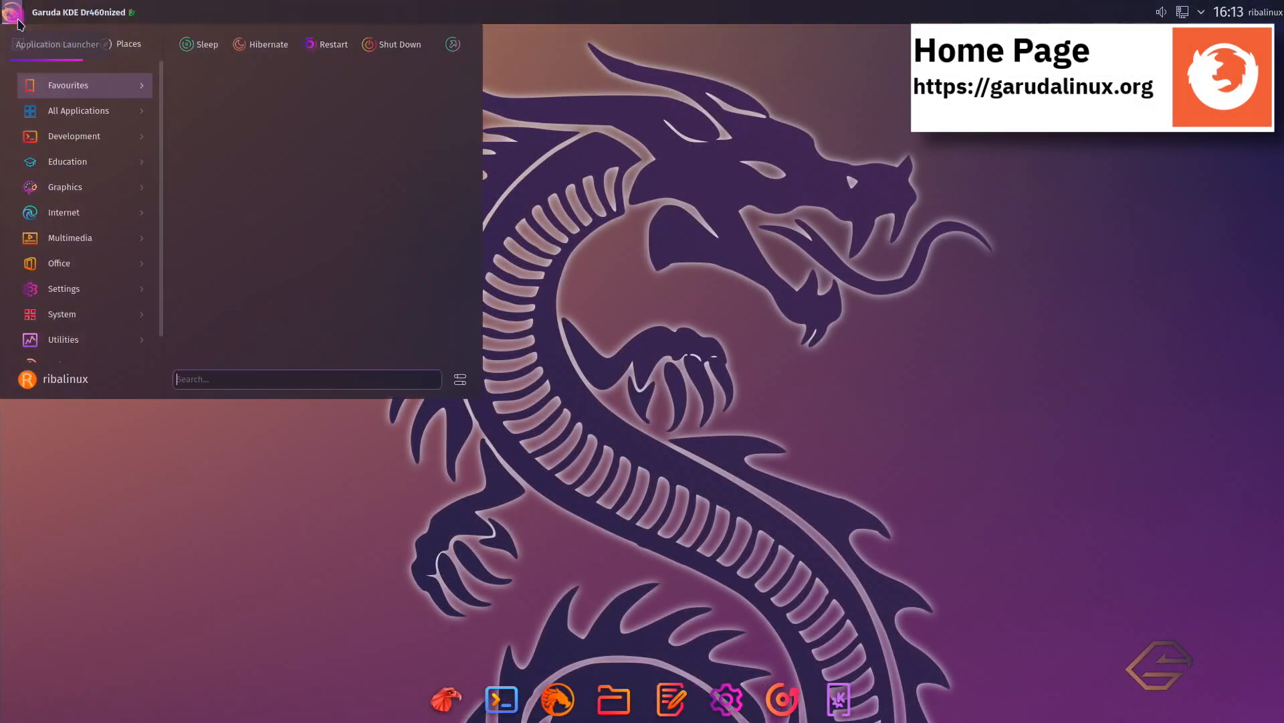
- Start LibreOffice Writer from the Office category and bring the launcher back up
{"action": "left_click", "coordinate": [59, 264]}
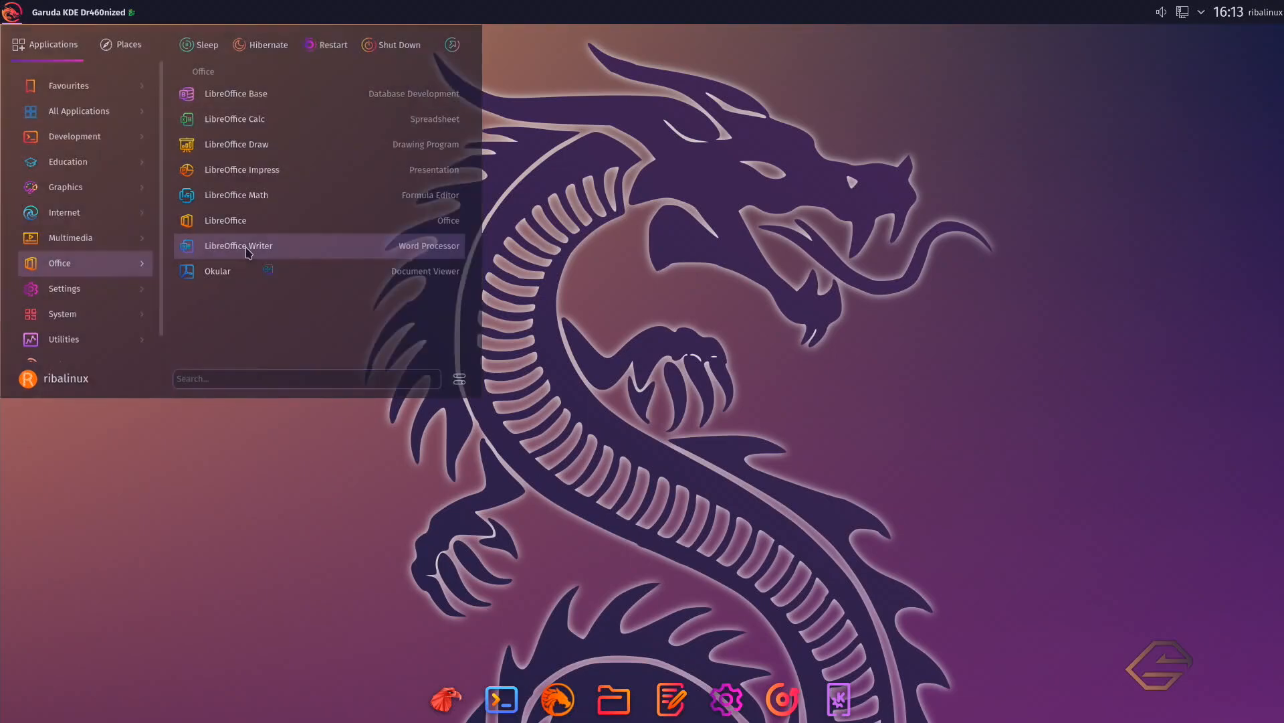
{"action": "left_click", "coordinate": [238, 246]}
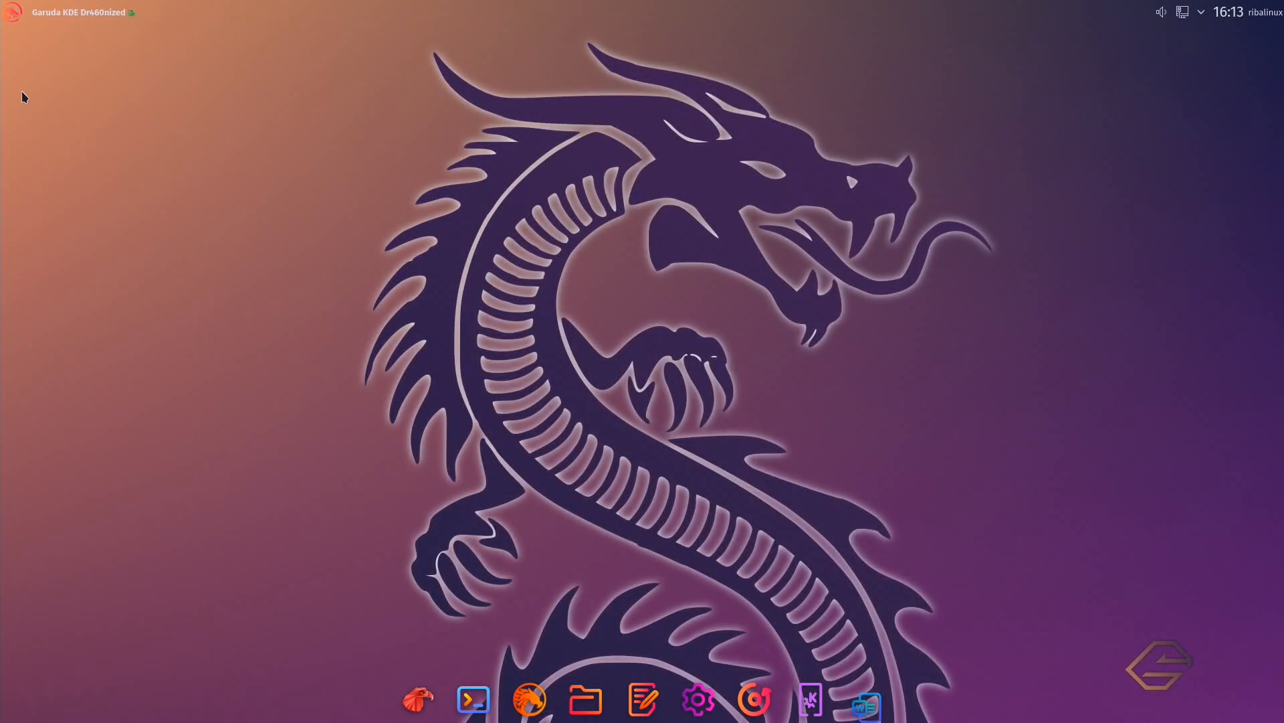
{"action": "left_click", "coordinate": [14, 12]}
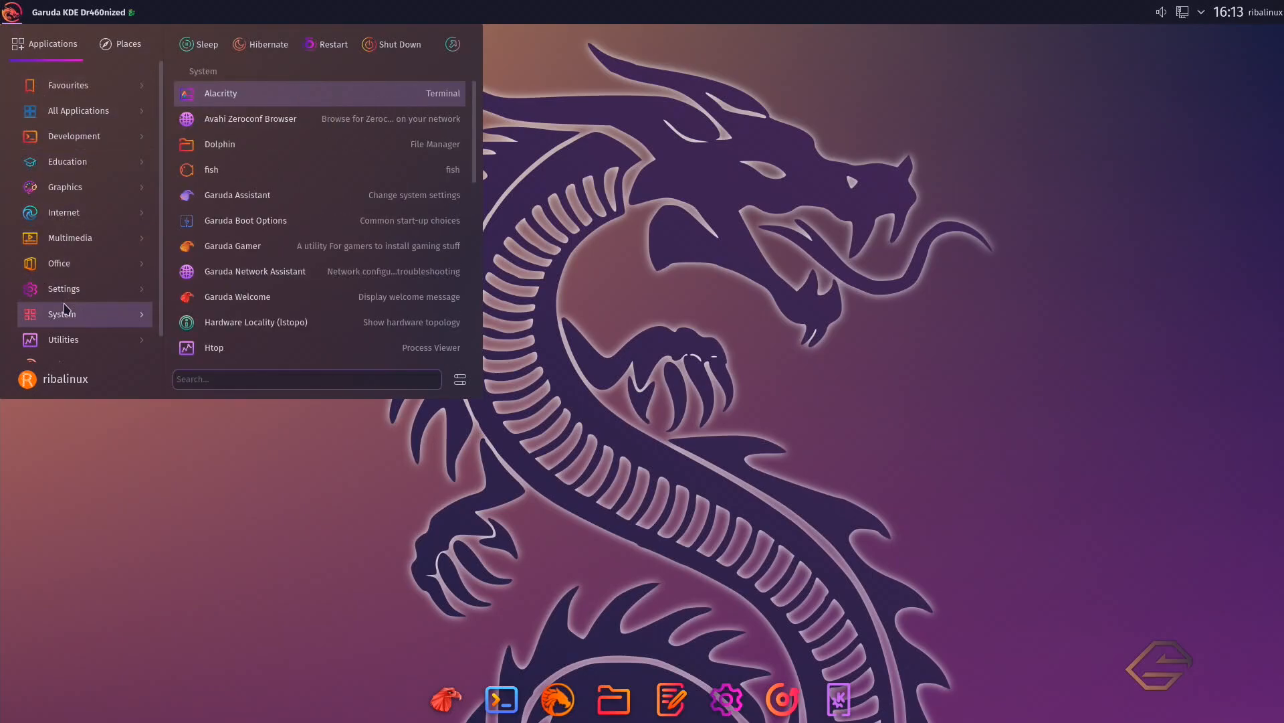
- Scroll the System applications to Timeshift, view its snapshot, then close Timeshift
{"action": "scroll", "scroll_direction": "down", "scroll_amount": 3}
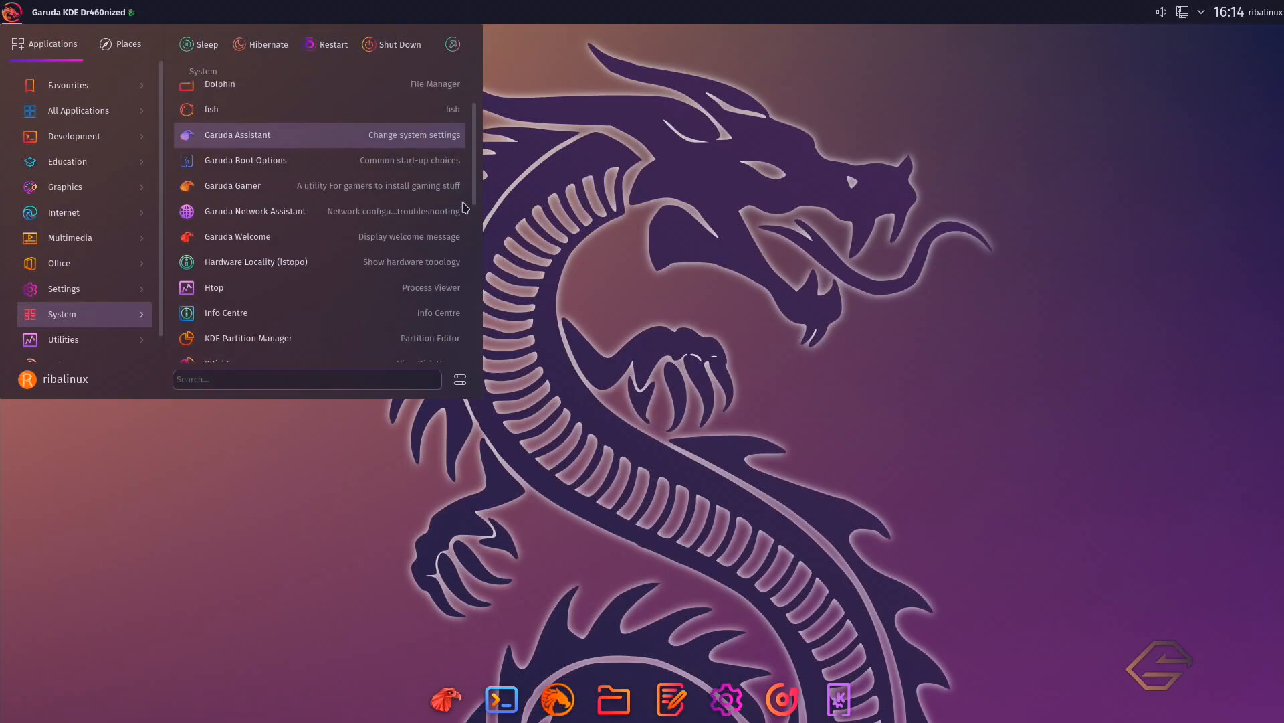
{"action": "scroll", "scroll_direction": "down", "scroll_amount": 3}
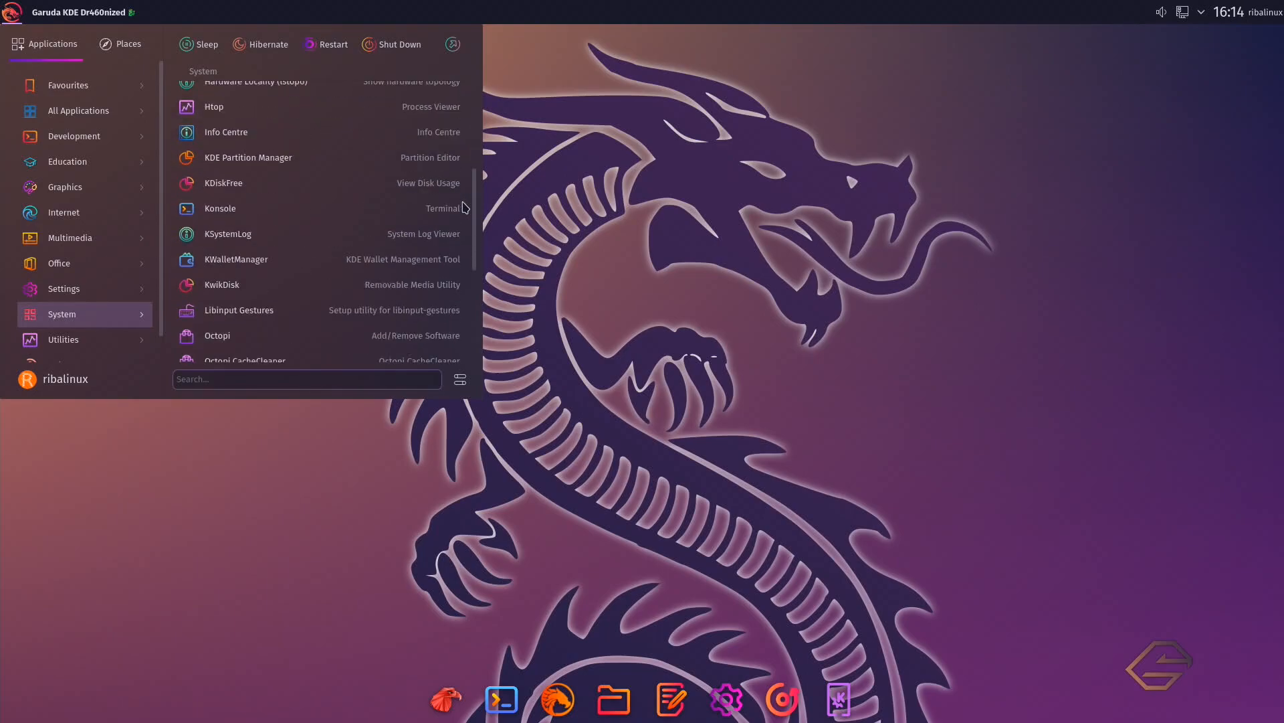
{"action": "scroll", "scroll_direction": "down", "scroll_amount": 3}
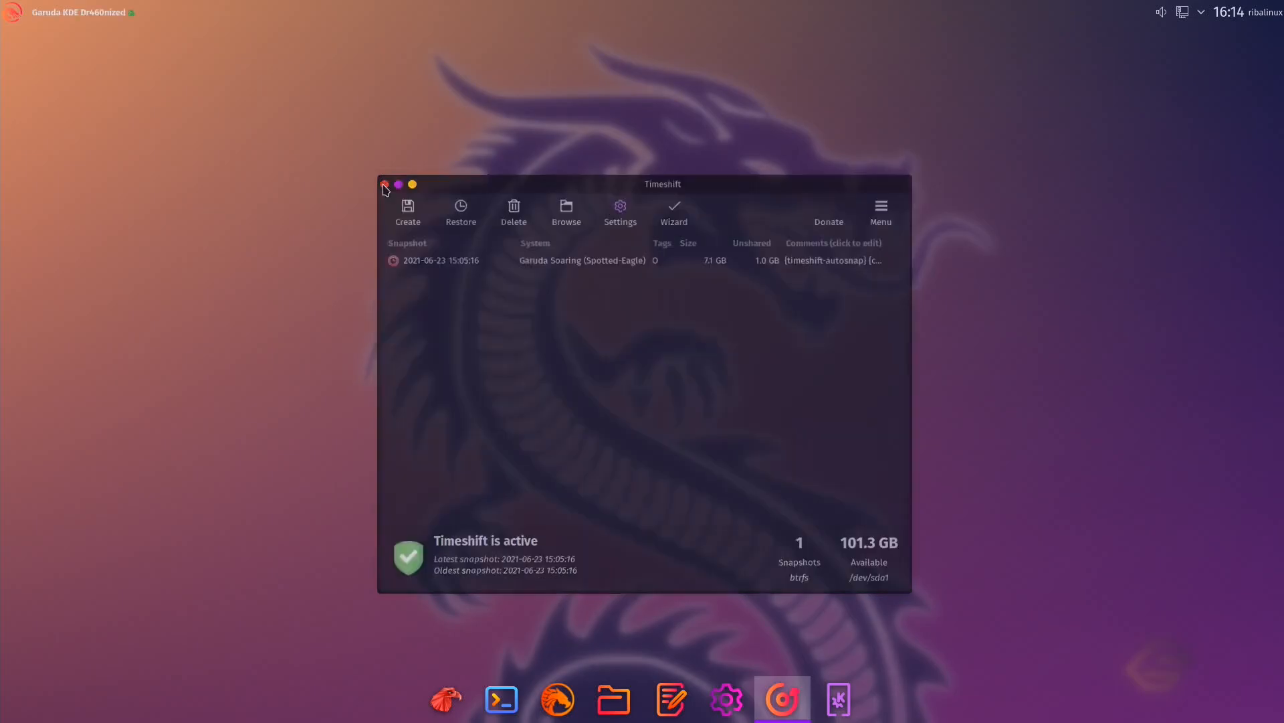
{"action": "left_click", "coordinate": [12, 12]}
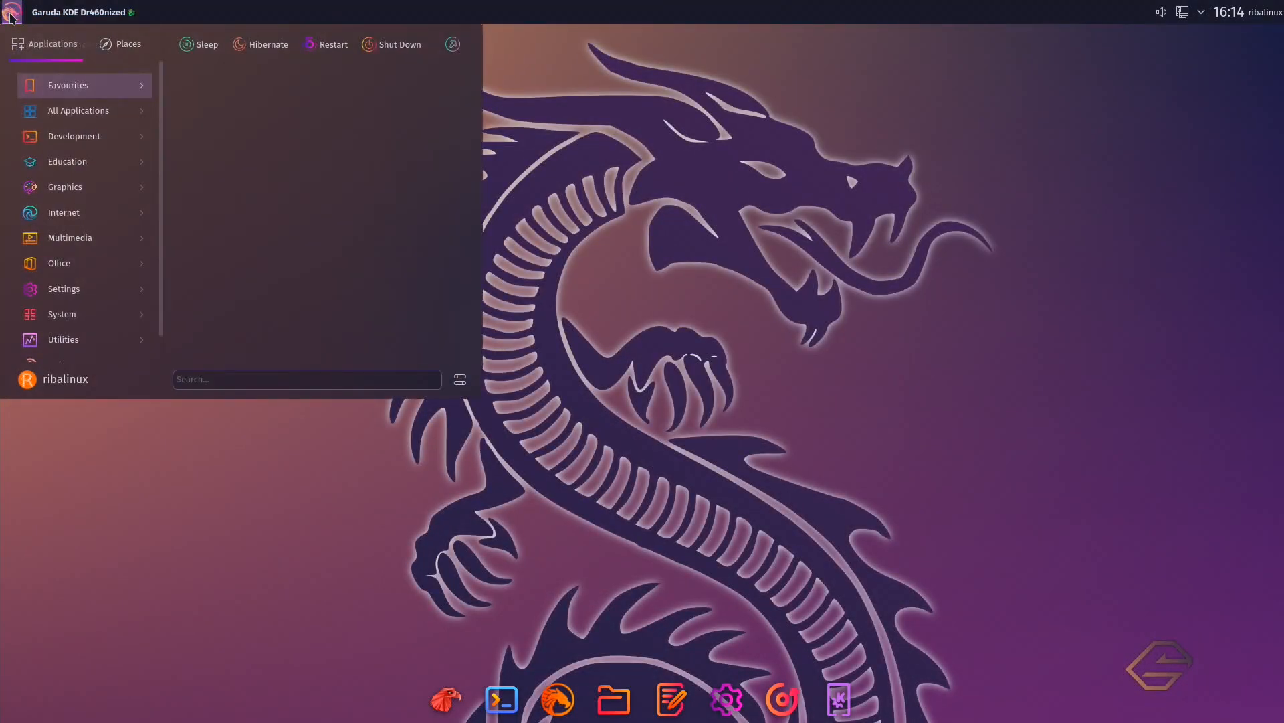
- Launch Spectacle from Utilities, saving a full-screen screenshot as Screenshot_2.png
{"action": "left_click", "coordinate": [63, 338]}
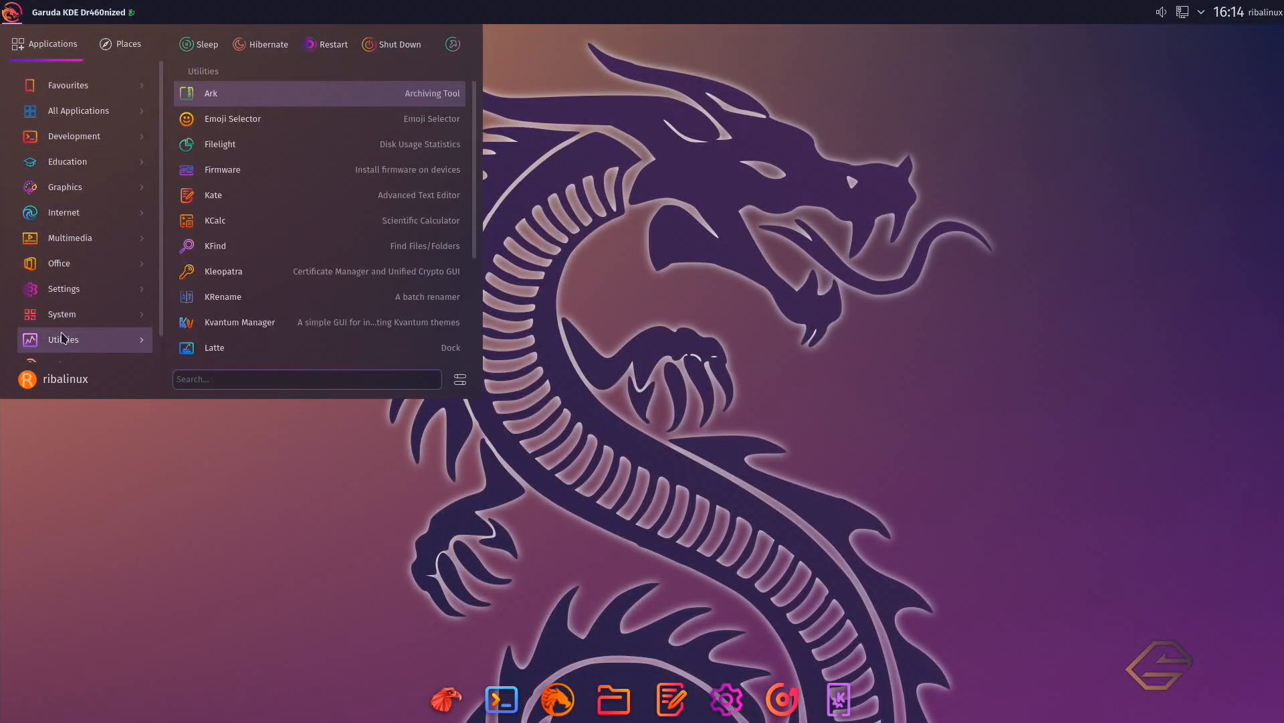
{"action": "scroll", "scroll_direction": "down", "scroll_amount": 3}
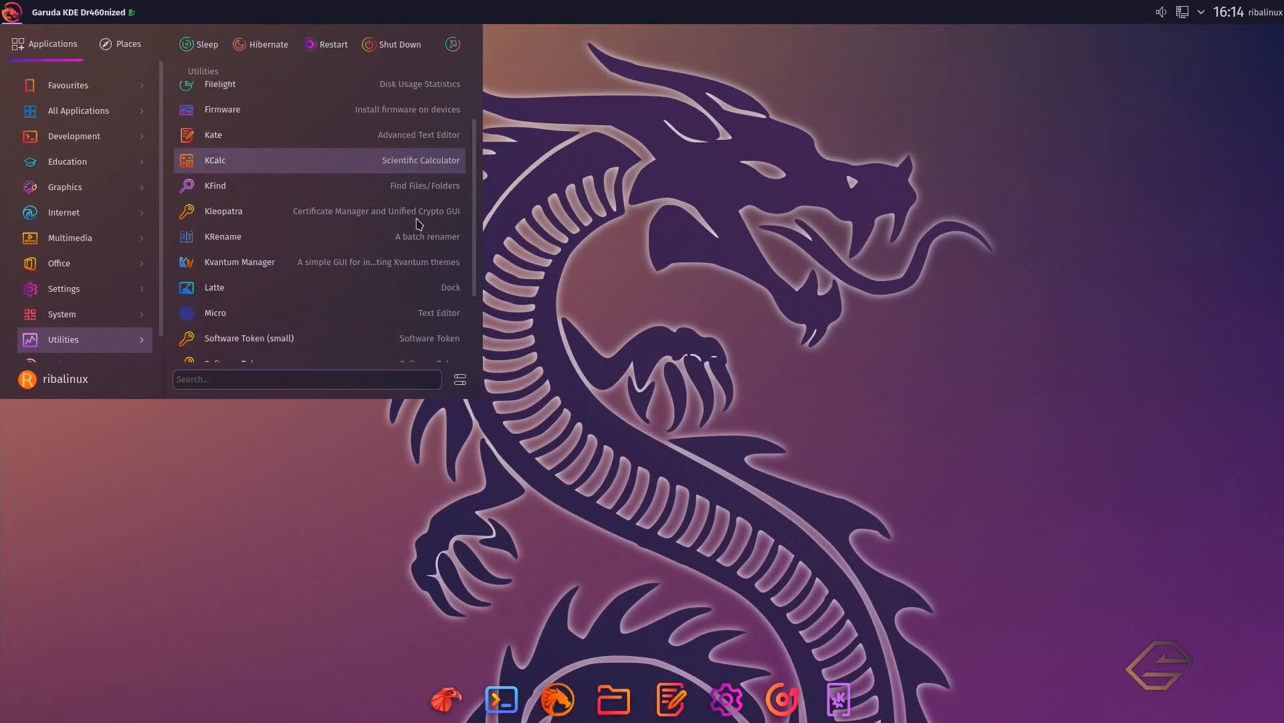
{"action": "scroll", "scroll_direction": "down", "scroll_amount": 3}
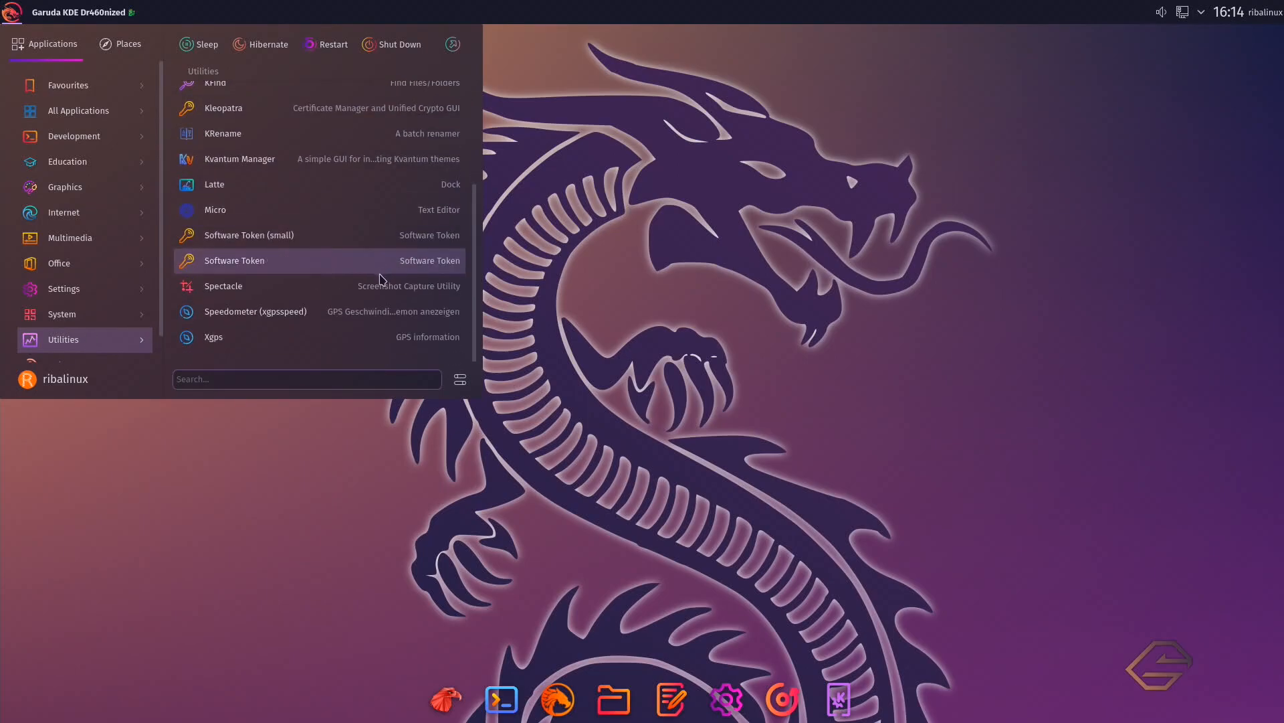
{"action": "left_click", "coordinate": [223, 285]}
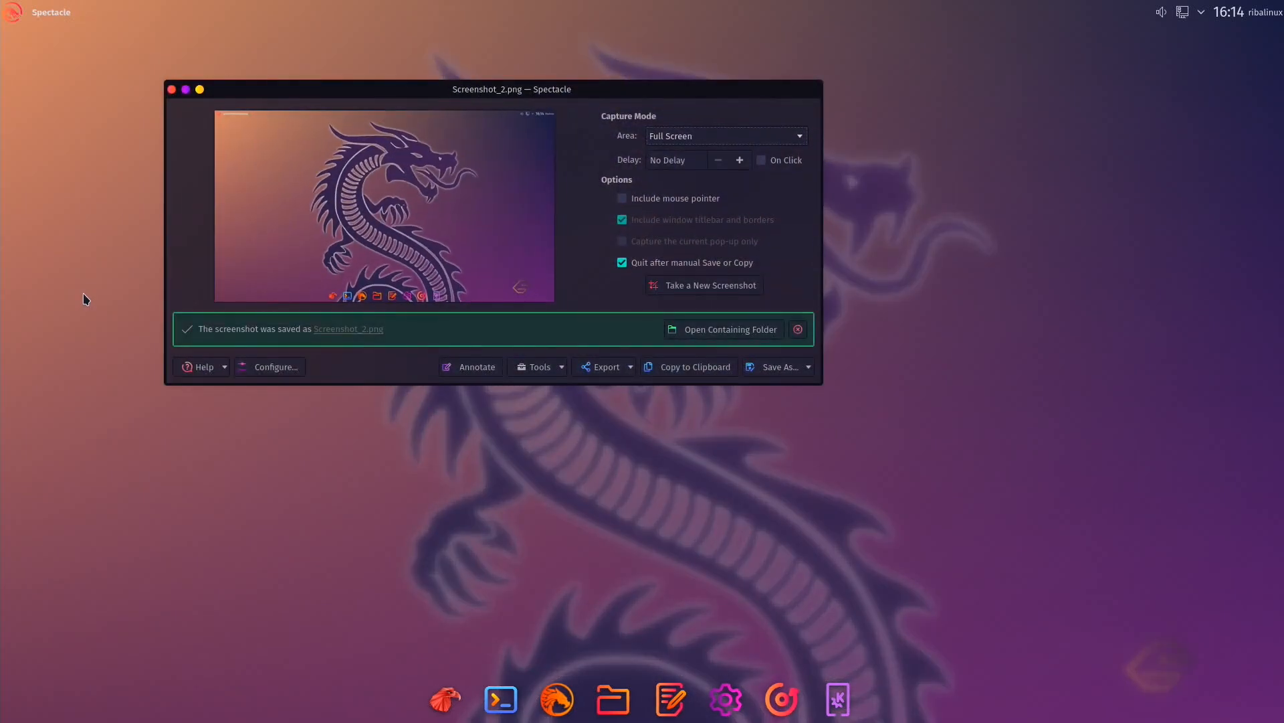